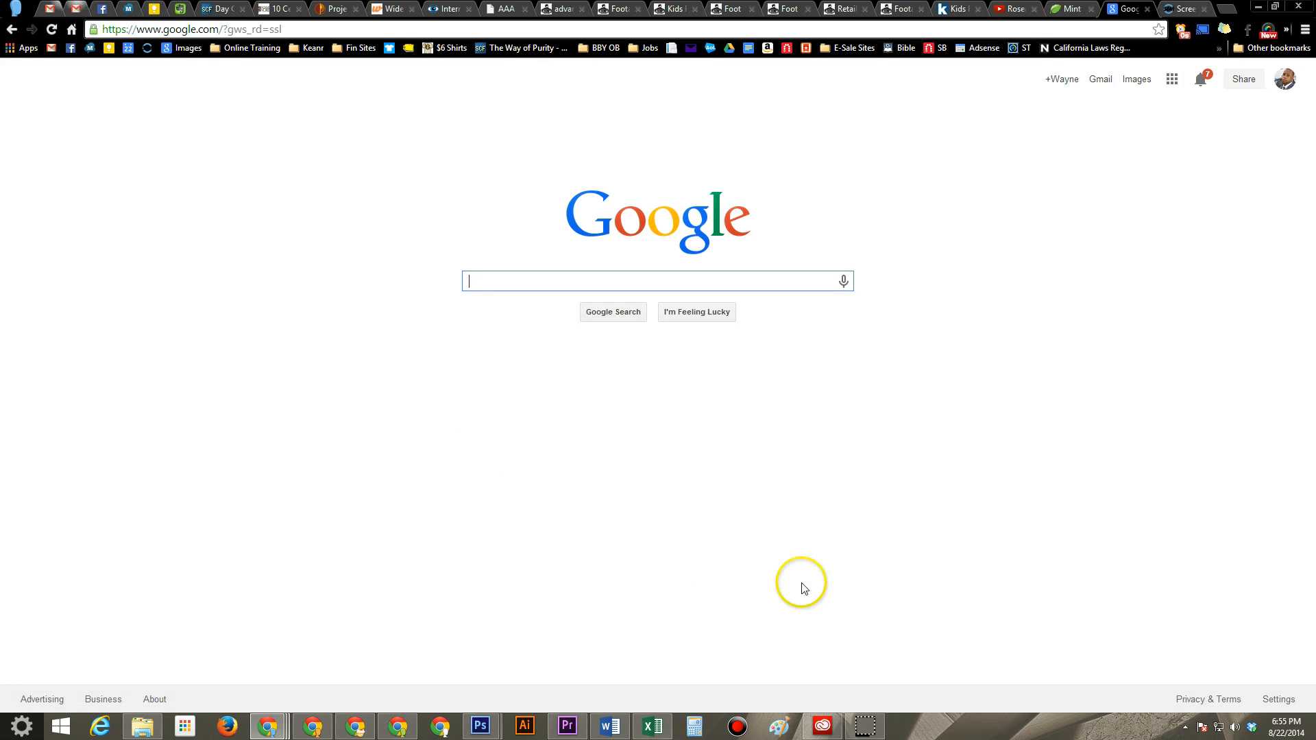
{"action": "mouse_move", "coordinate": [728, 507]}
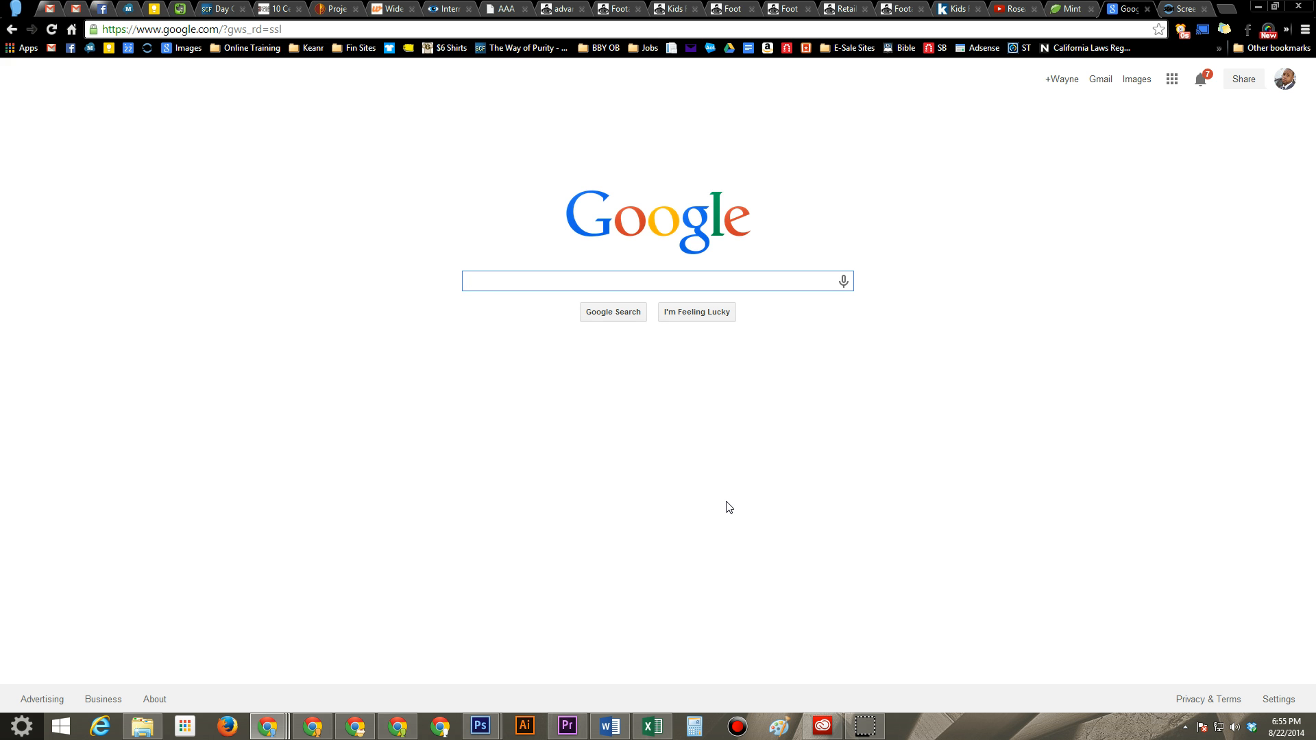
{"action": "left_click", "coordinate": [656, 280]}
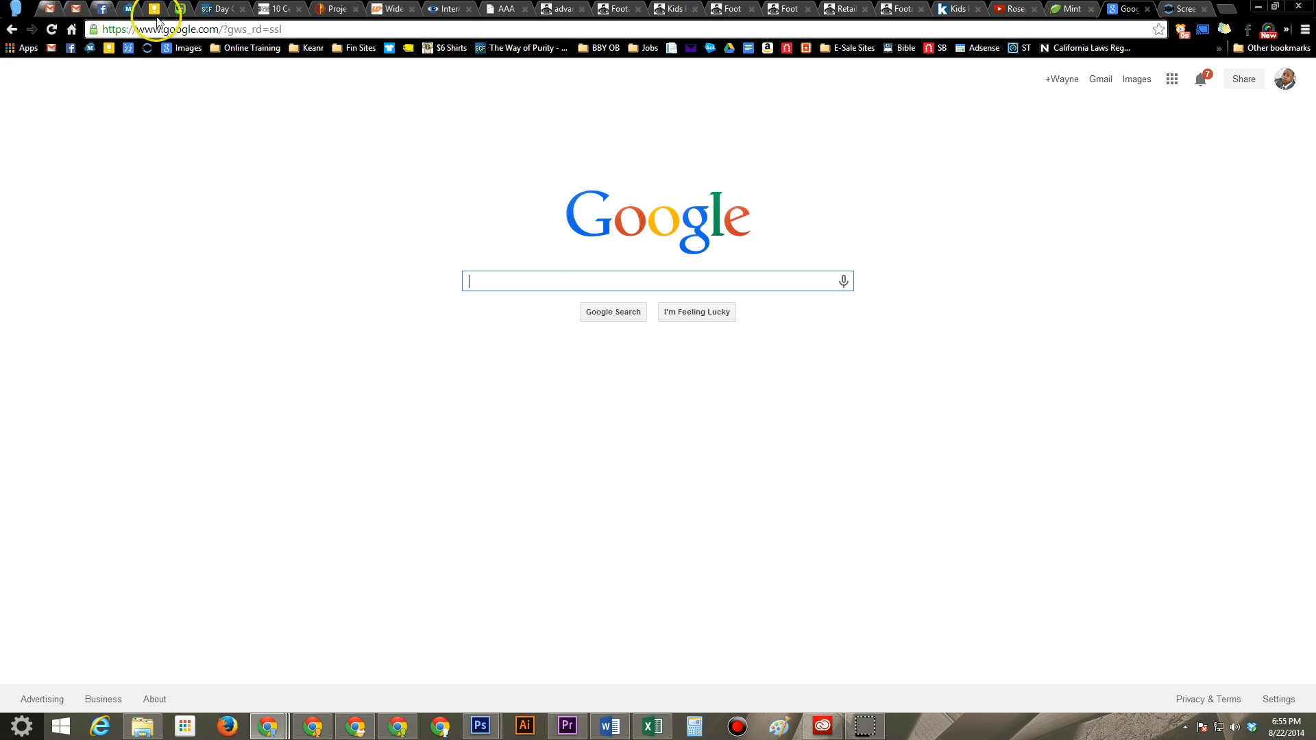
{"action": "type", "text": "www.youtube.com/h2techvideos"}
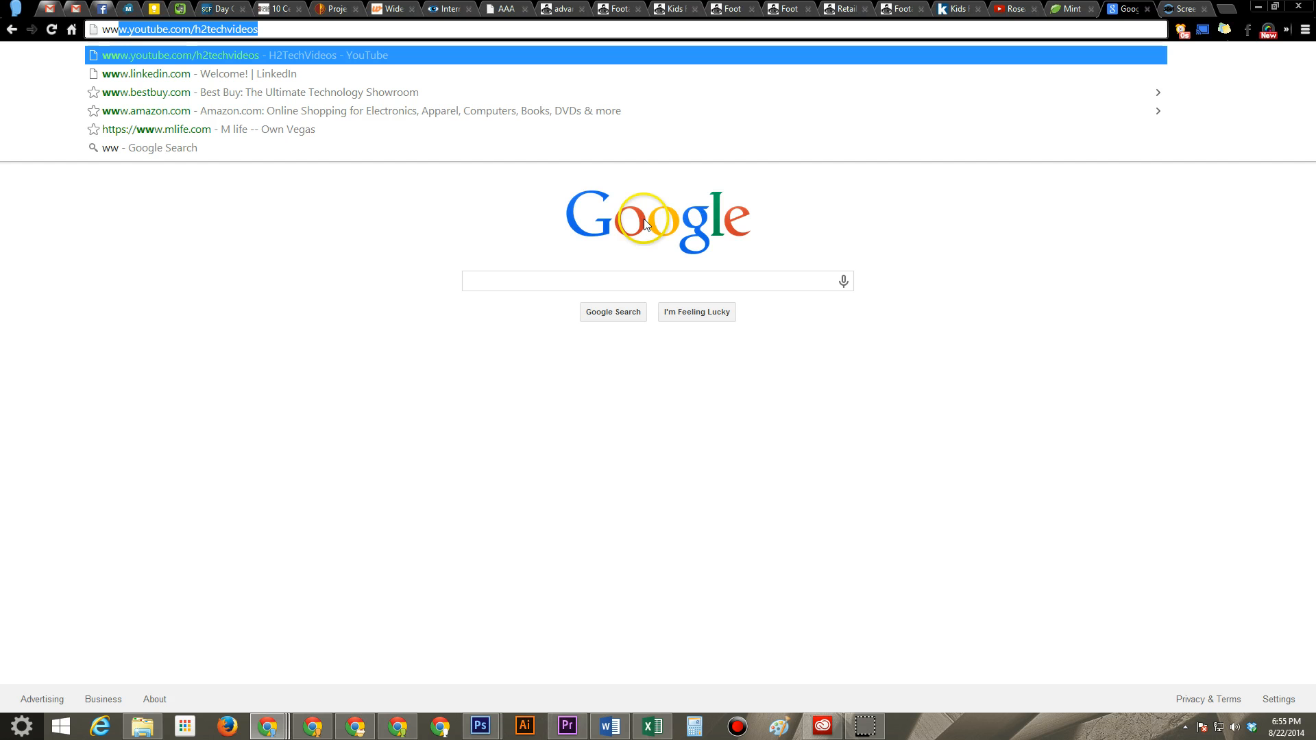
{"action": "type", "text": "www.audible.com"}
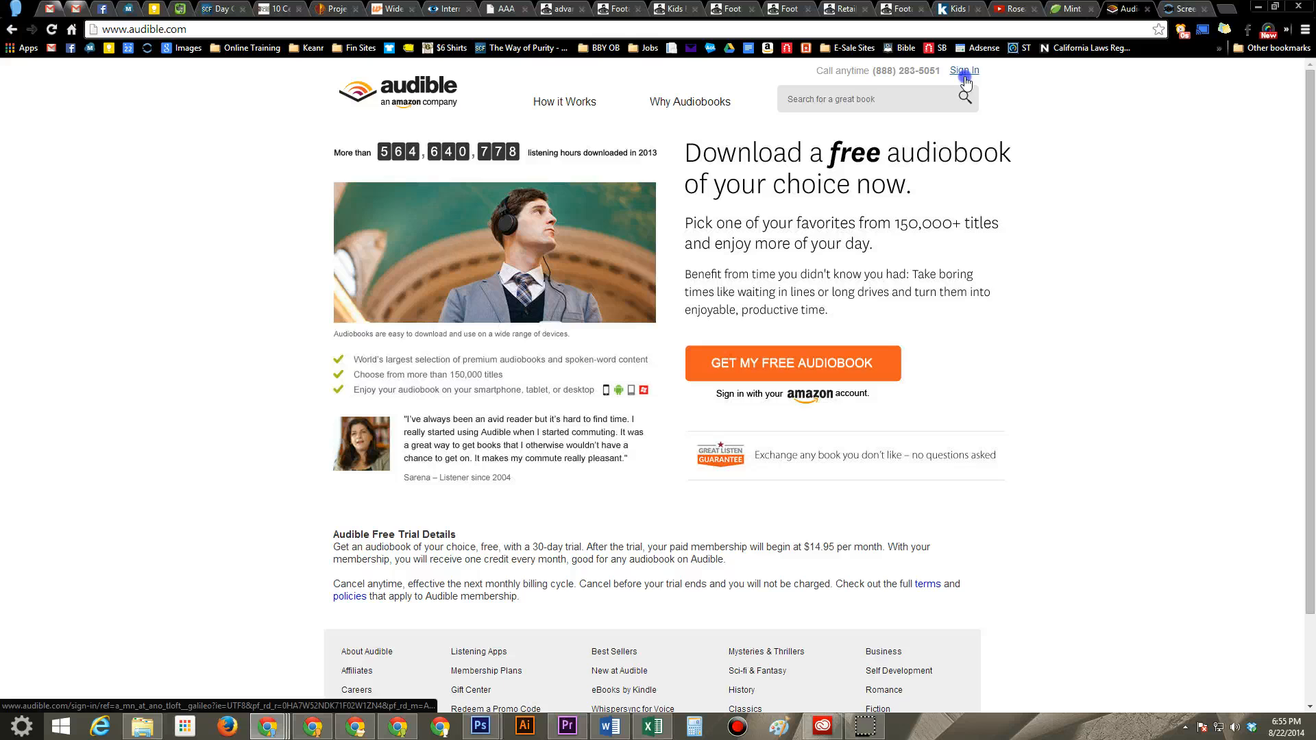
{"action": "left_click", "coordinate": [964, 70]}
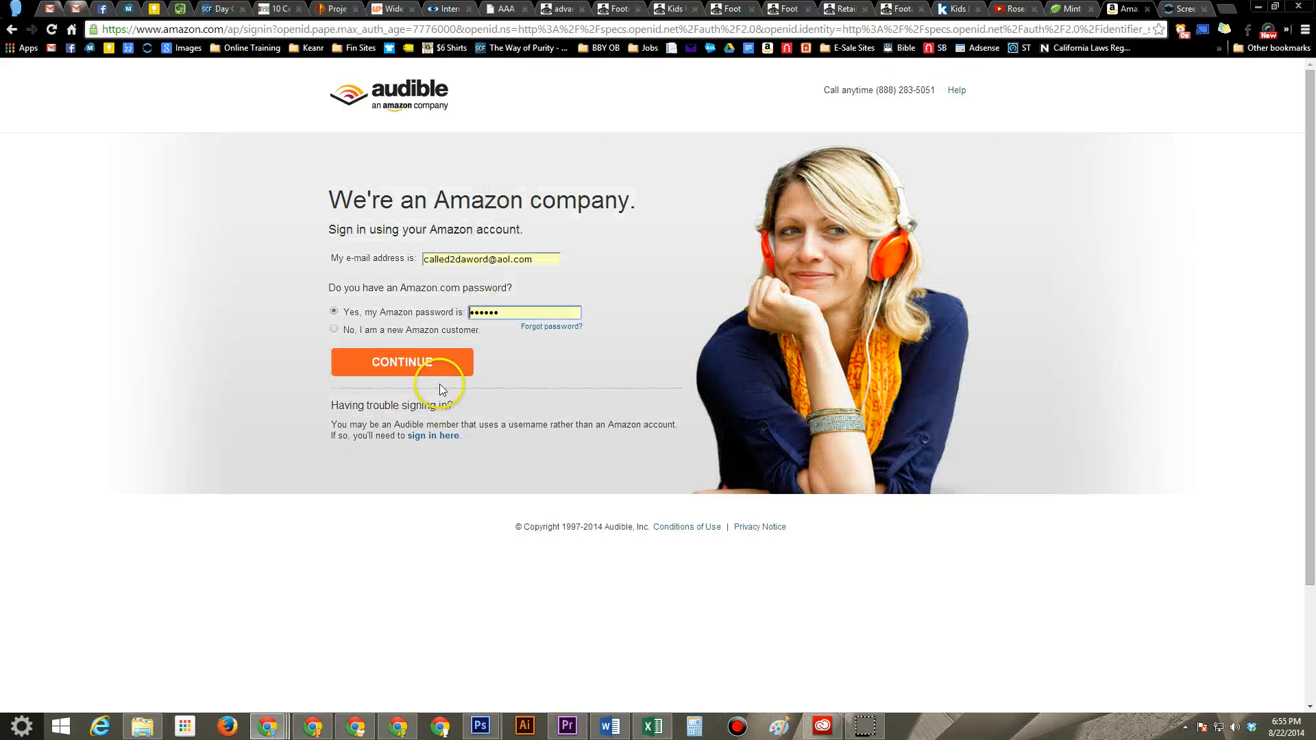
{"action": "left_click", "coordinate": [402, 362]}
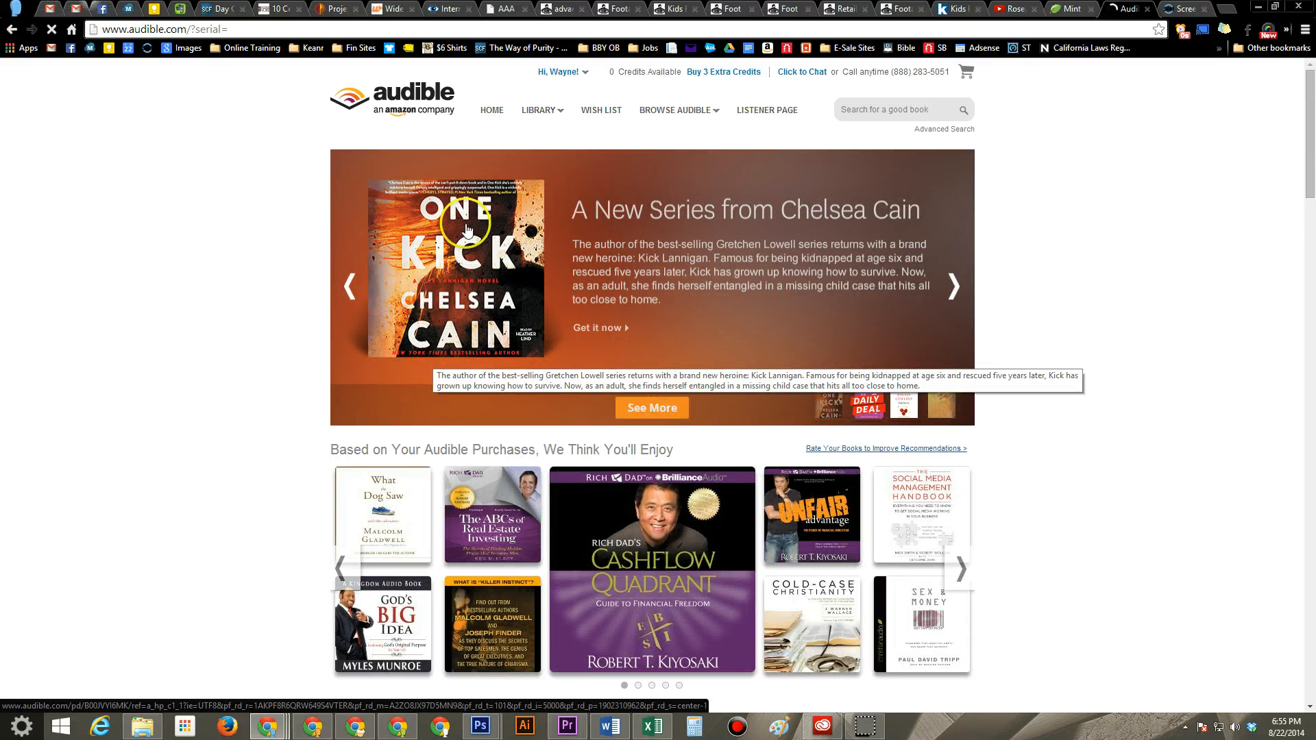
Choose Account Details from the 'Hi, name' account menu to view membership and settings
{"action": "left_click", "coordinate": [559, 71]}
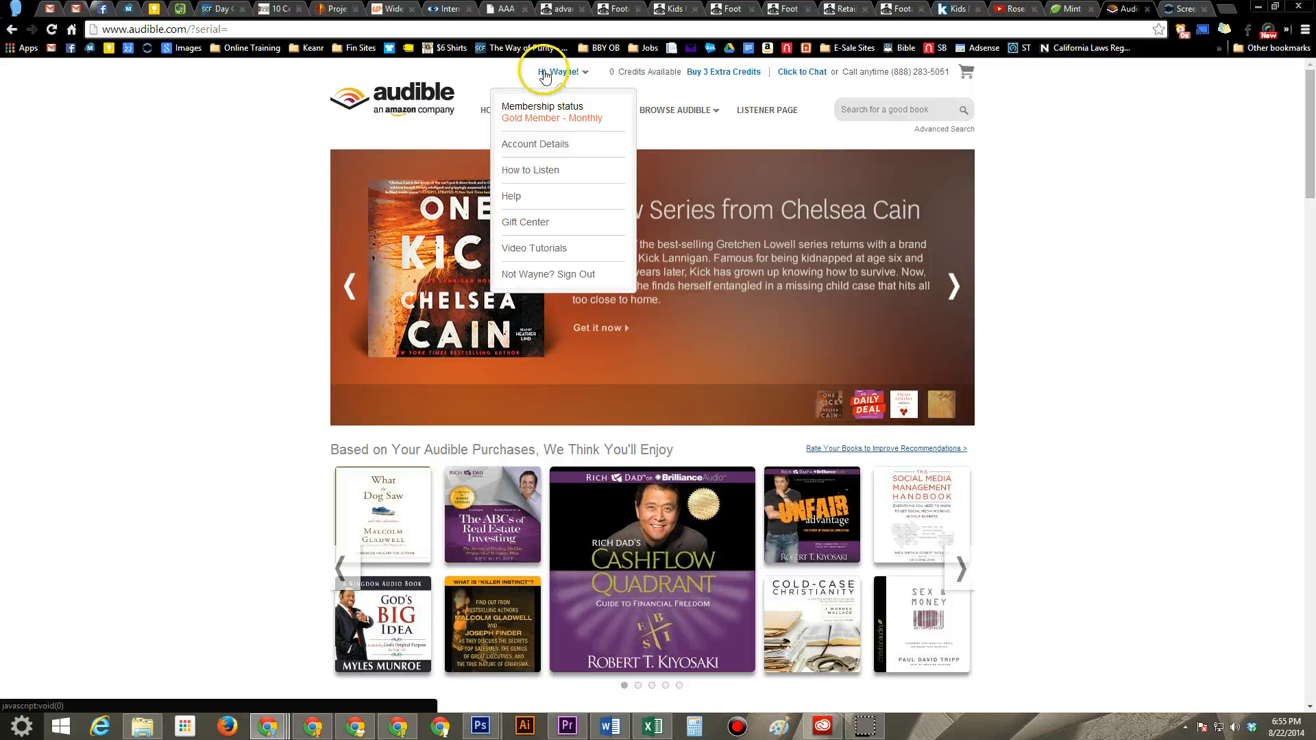
{"action": "left_click", "coordinate": [550, 71]}
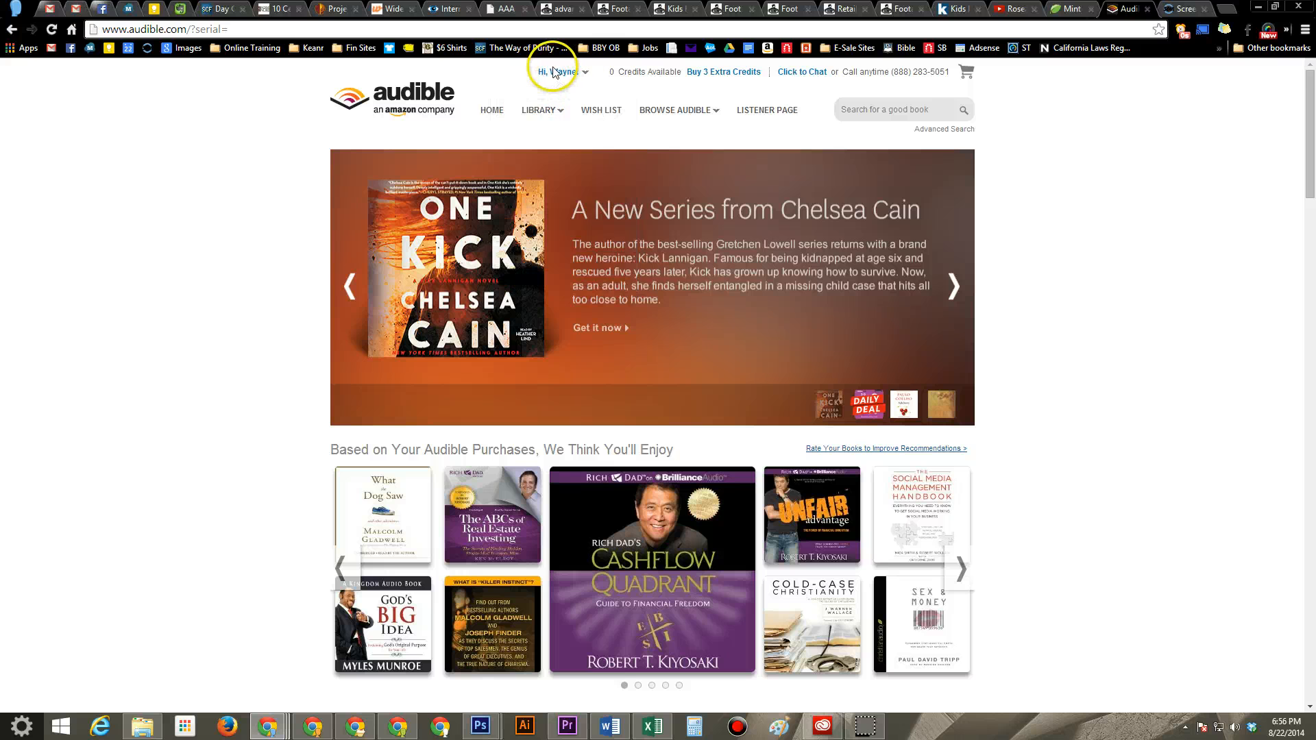
{"action": "left_click", "coordinate": [556, 71]}
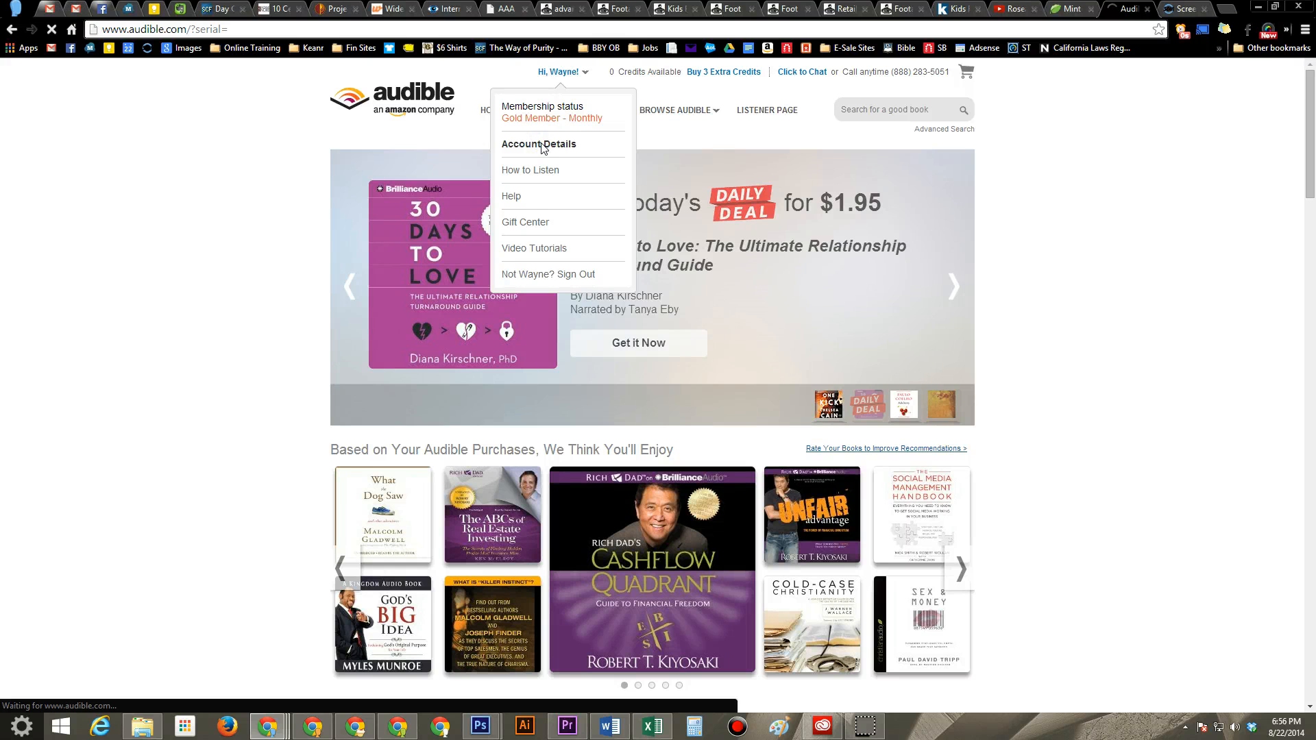
{"action": "left_click", "coordinate": [538, 144]}
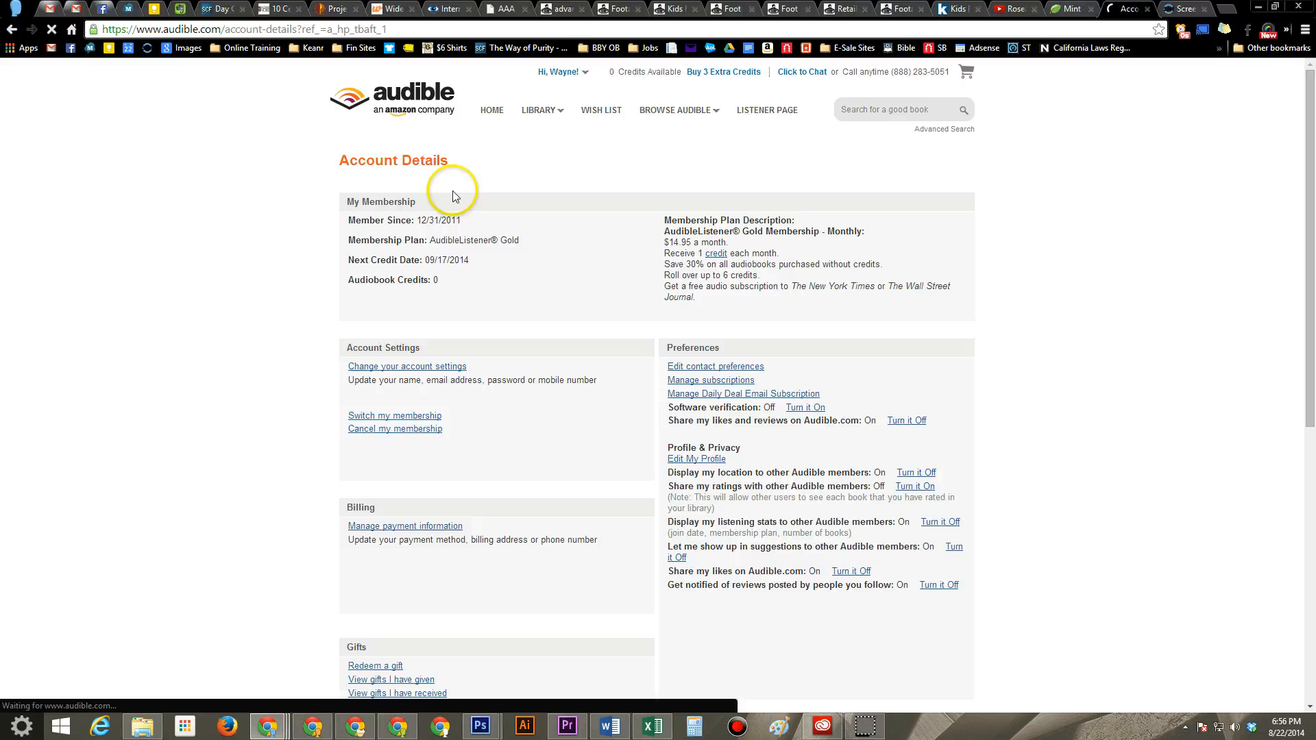
{"action": "mouse_move", "coordinate": [407, 348]}
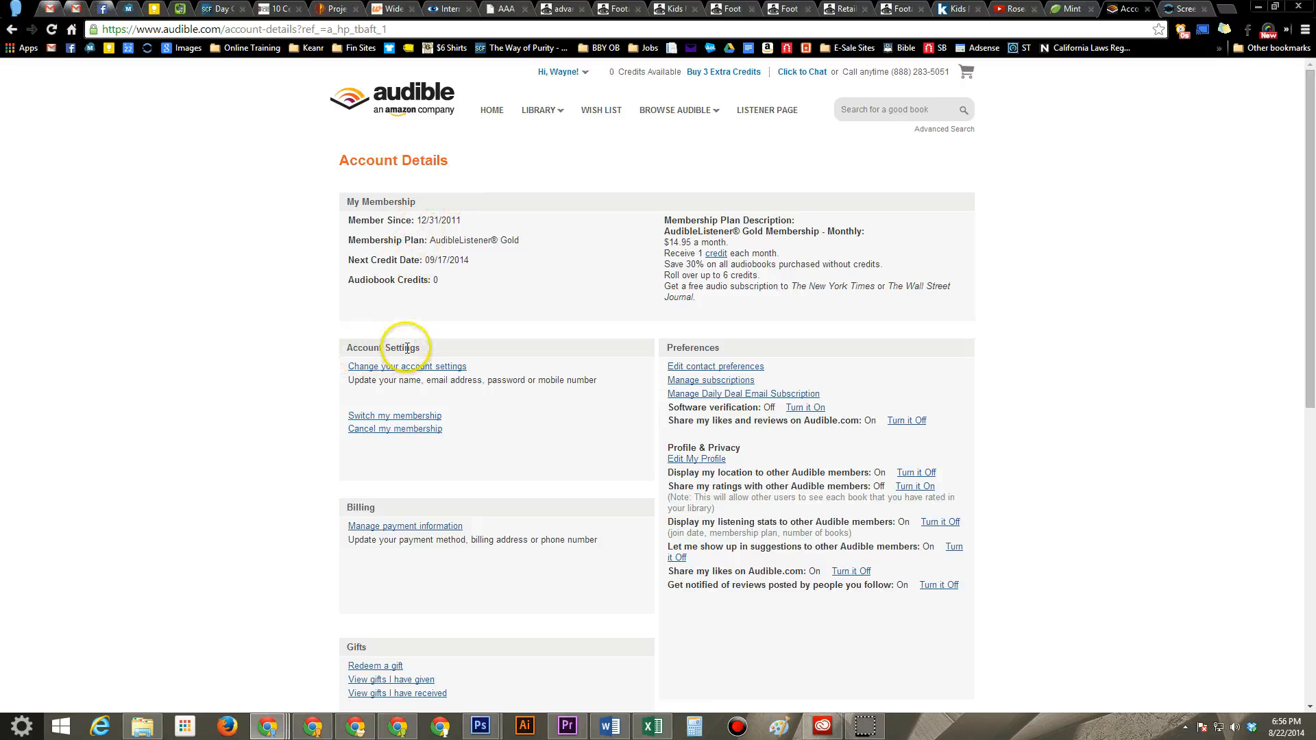
{"action": "mouse_move", "coordinate": [395, 430]}
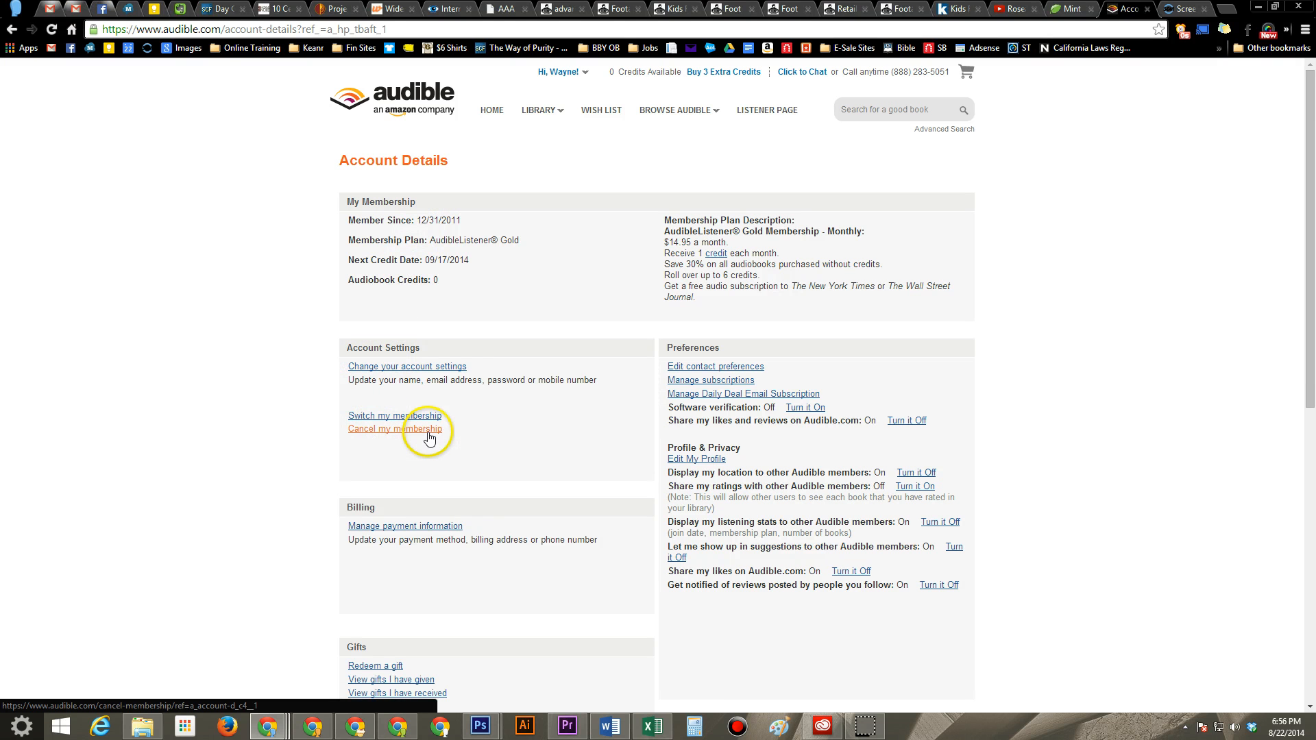
Start 'Cancel my membership' under Account Settings and reach the 'Want to Cancel Anyway?' section
{"action": "left_click", "coordinate": [395, 429]}
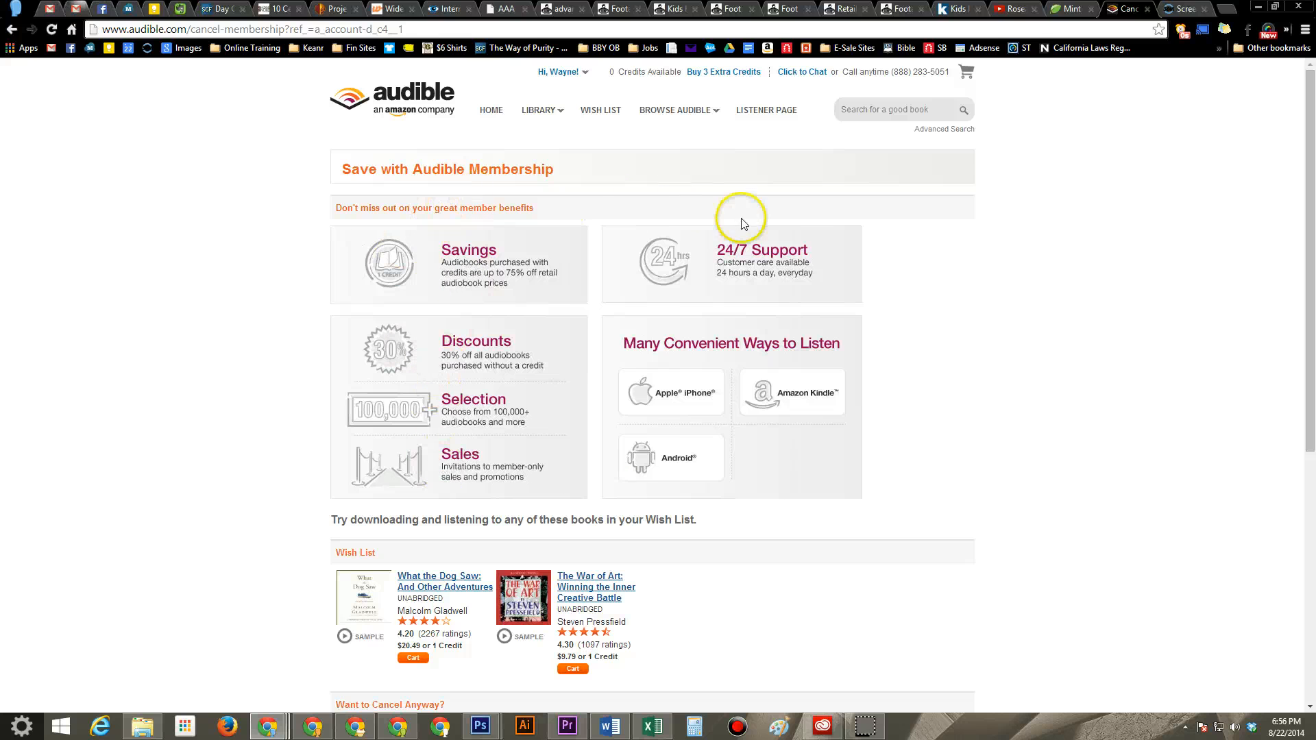
{"action": "mouse_move", "coordinate": [503, 215]}
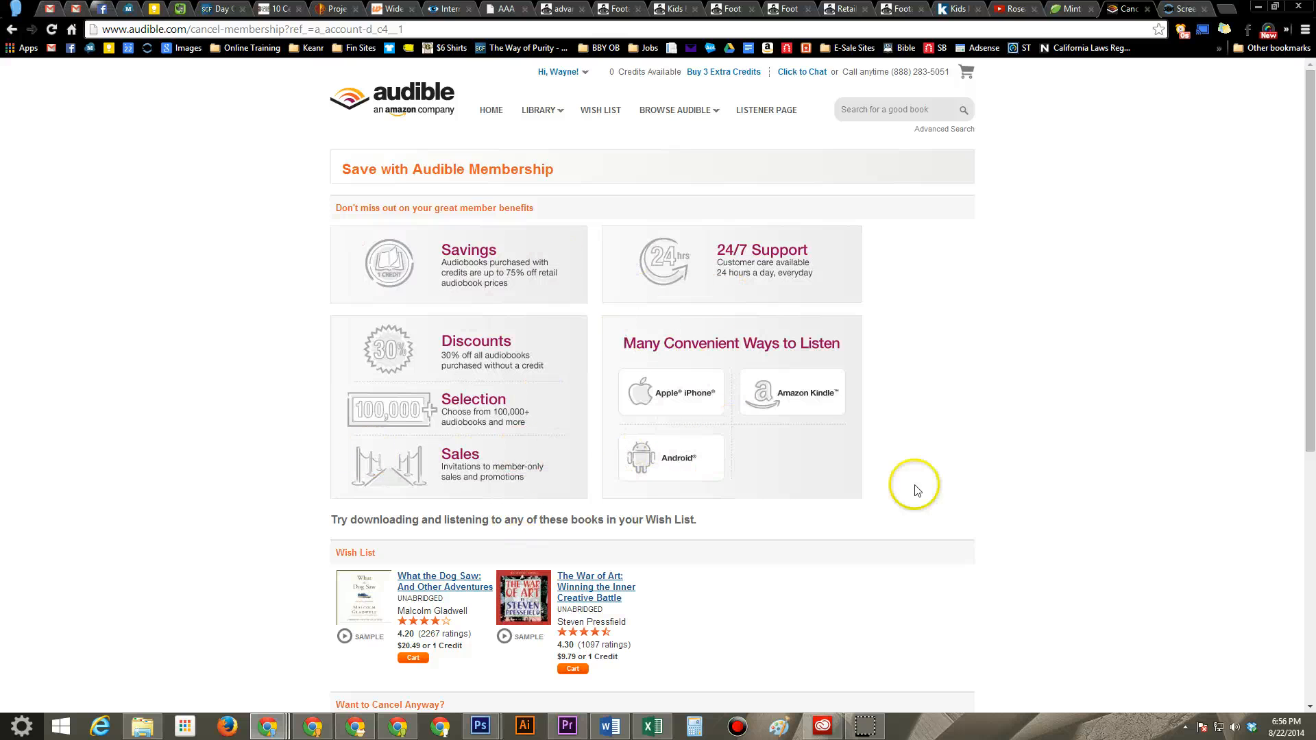
{"action": "scroll", "scroll_direction": "down", "scroll_amount": 3}
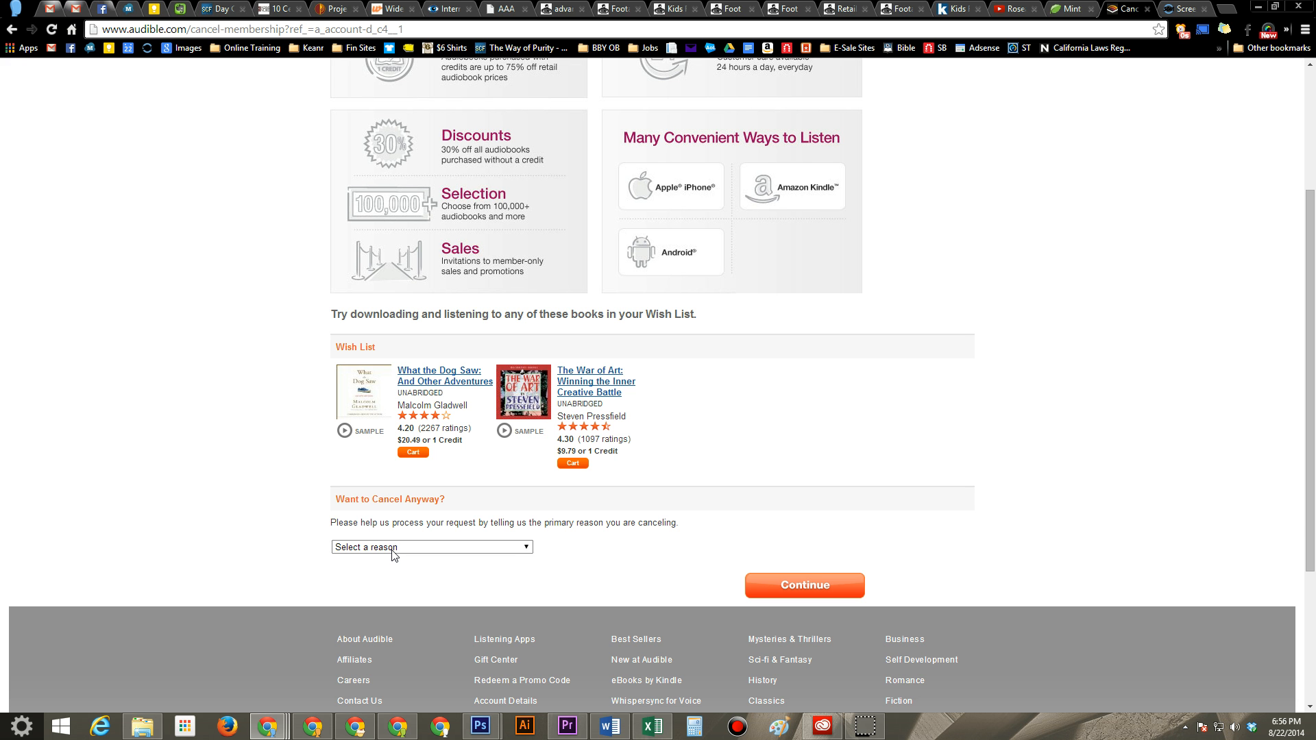
Select 'The membership fee was too expensive for me' as the reason and continue
{"action": "left_click", "coordinate": [430, 547]}
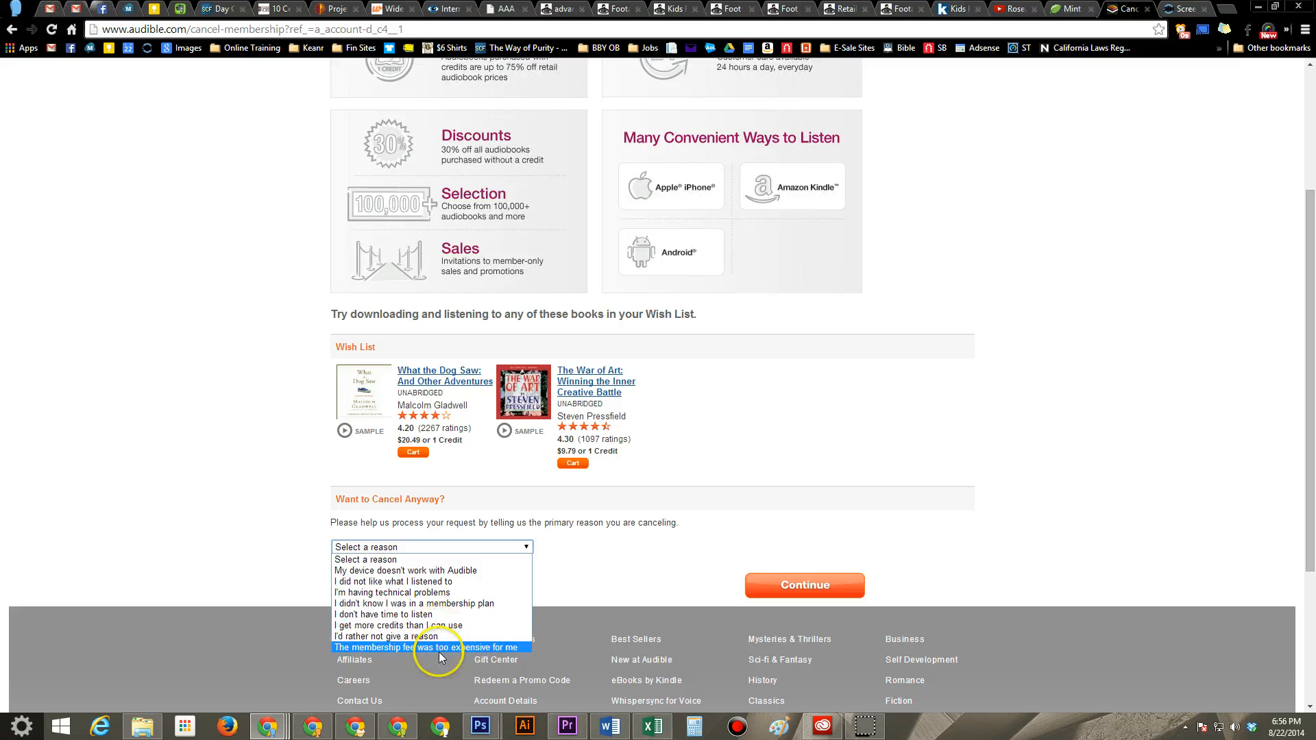
{"action": "left_click", "coordinate": [431, 648]}
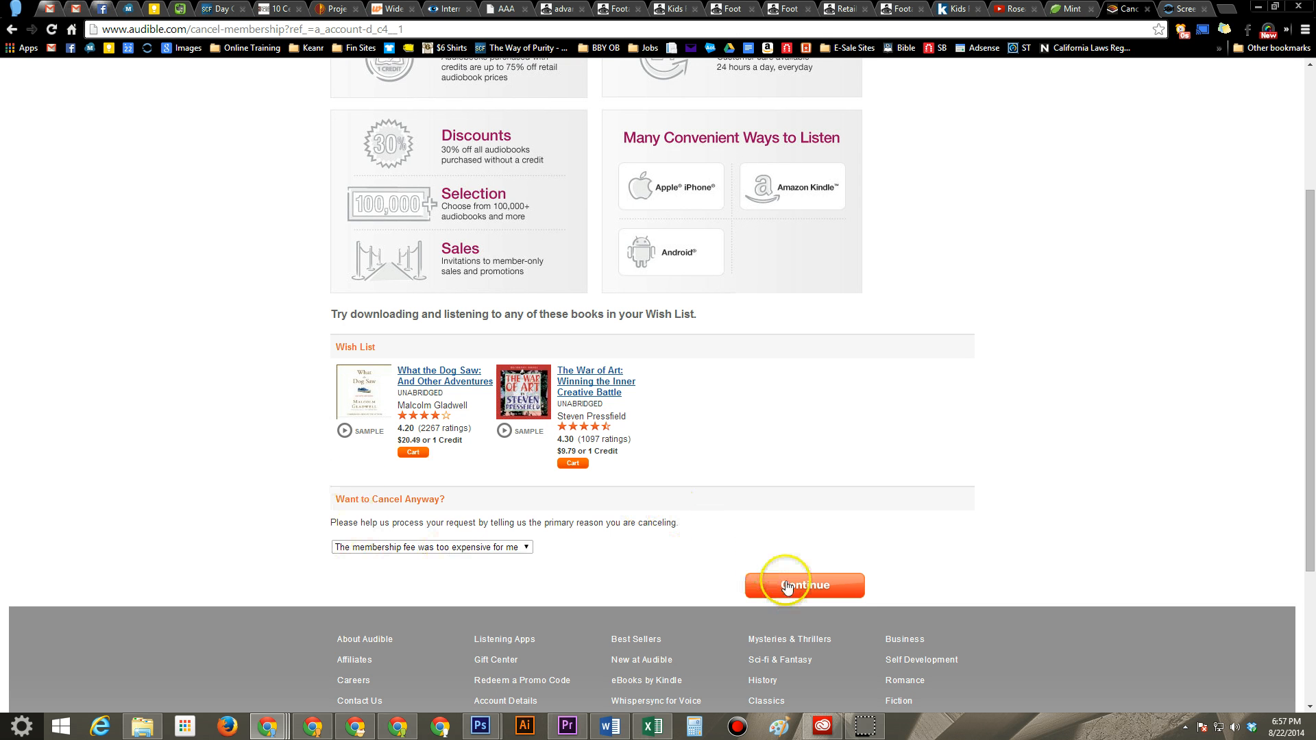
{"action": "left_click", "coordinate": [803, 586]}
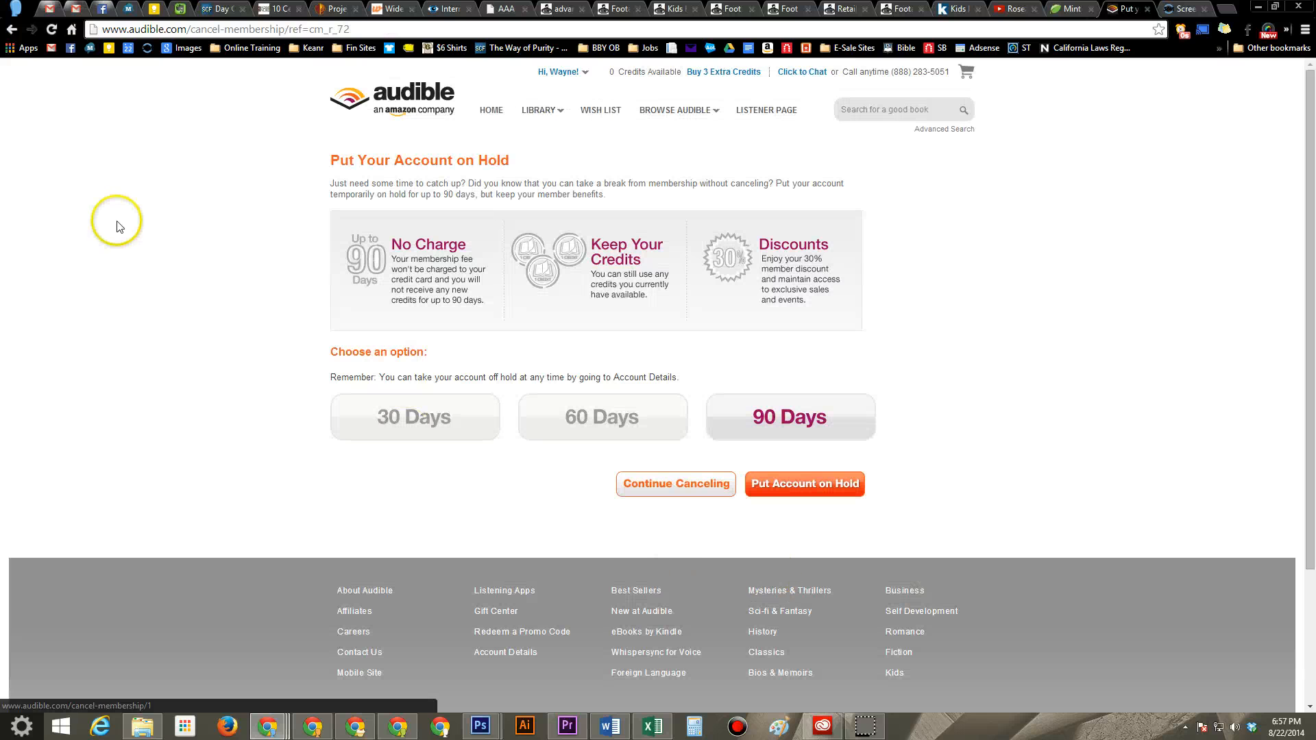
{"action": "mouse_move", "coordinate": [943, 420]}
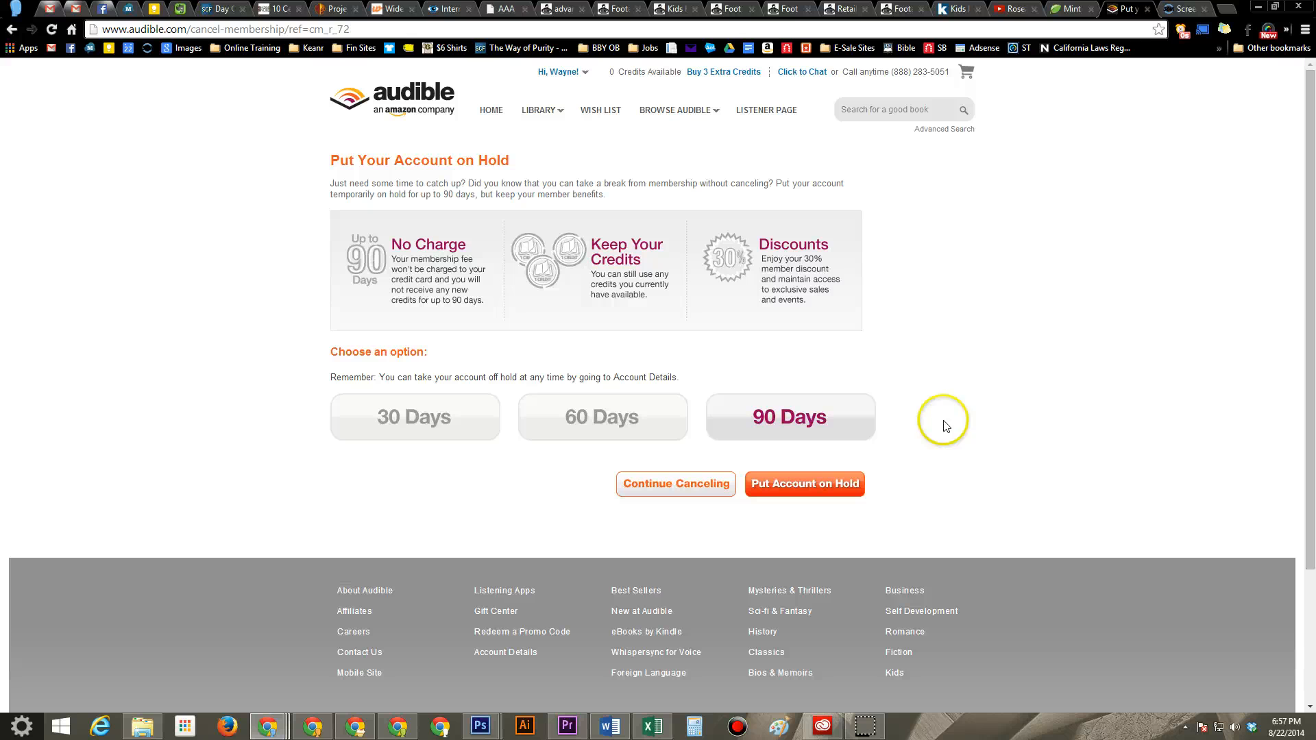
{"action": "mouse_move", "coordinate": [384, 152]}
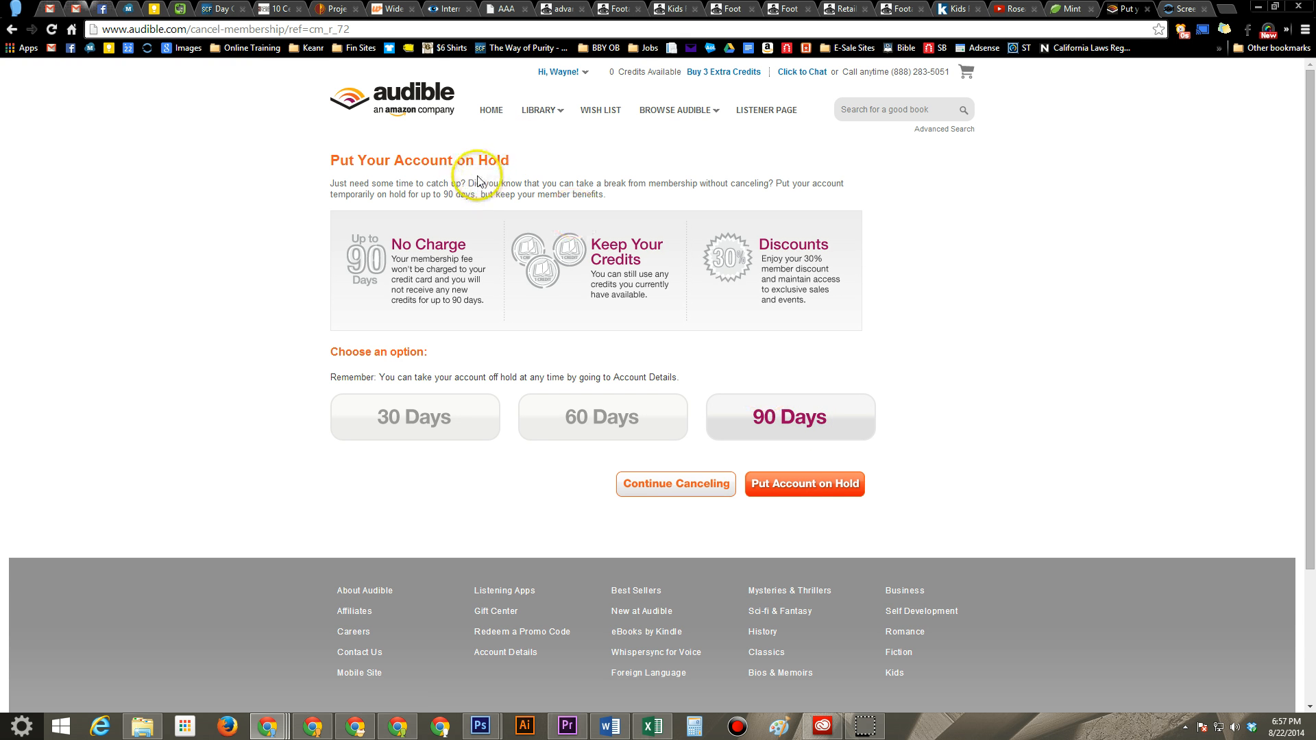
{"action": "mouse_move", "coordinate": [622, 293]}
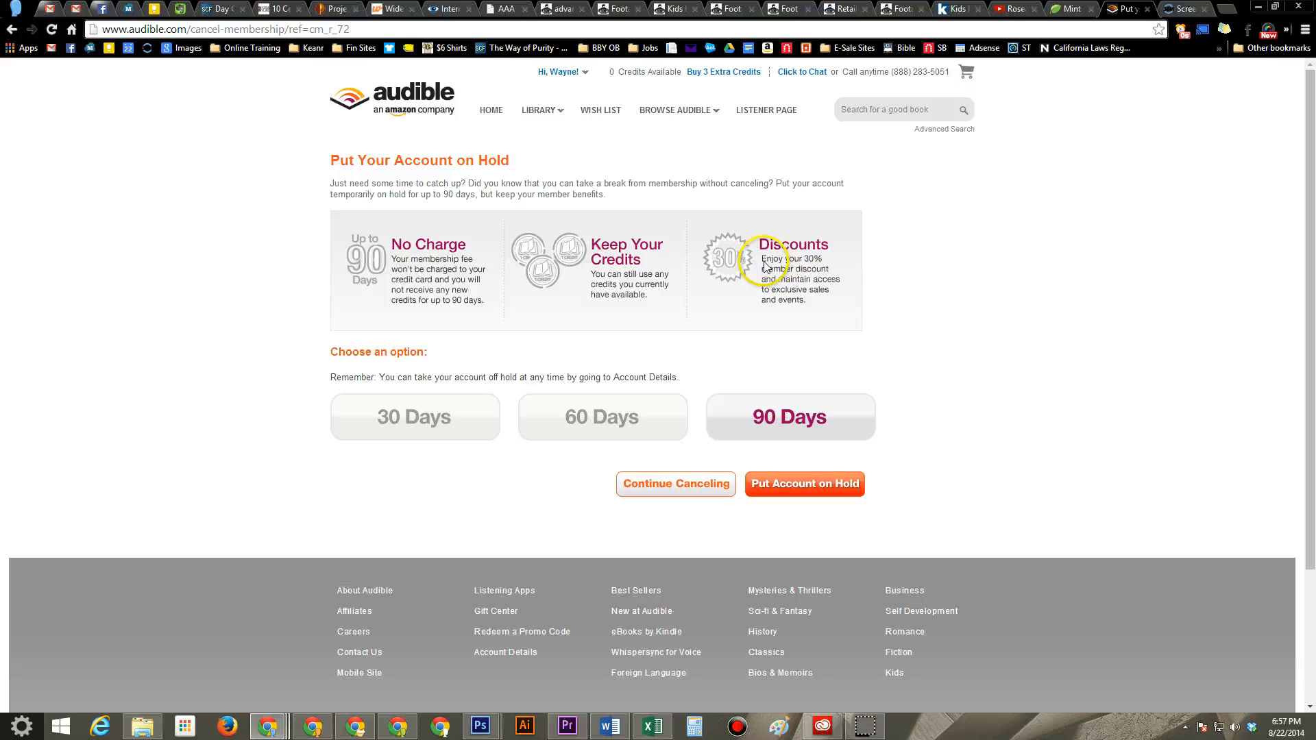
{"action": "mouse_move", "coordinate": [467, 241]}
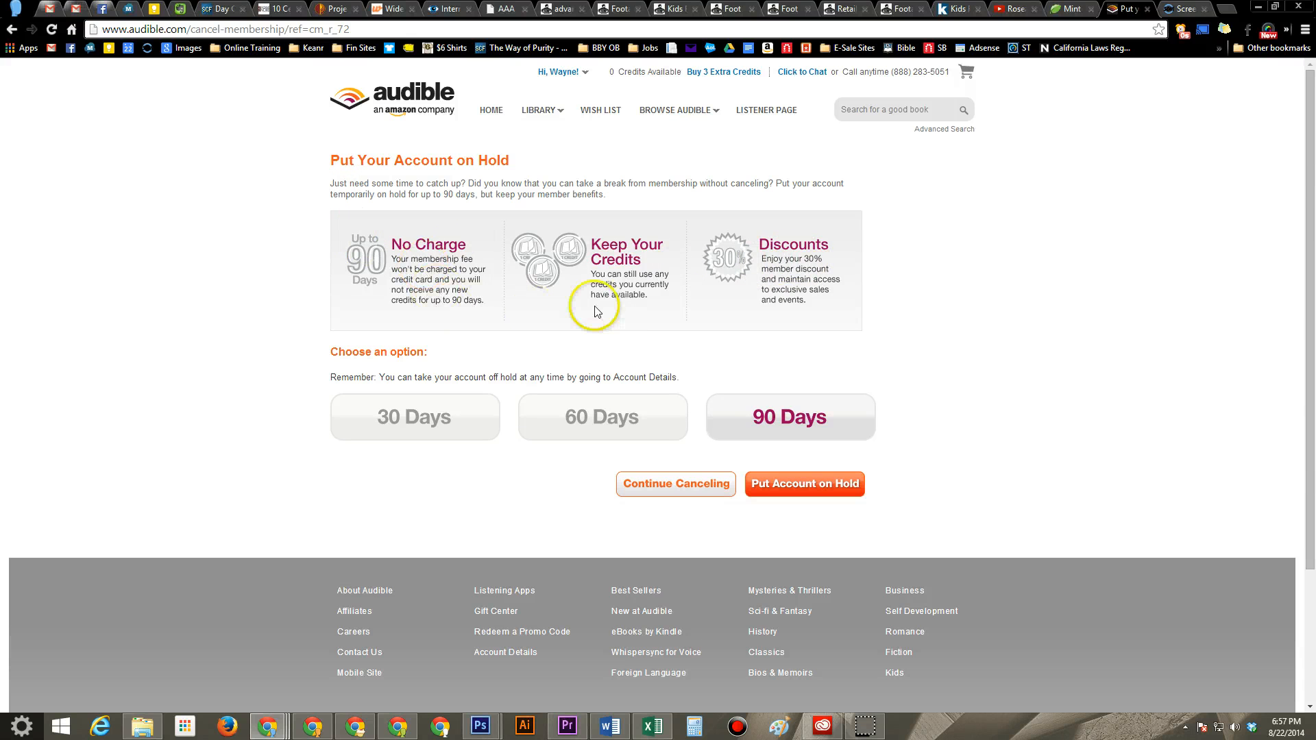
{"action": "mouse_move", "coordinate": [676, 484]}
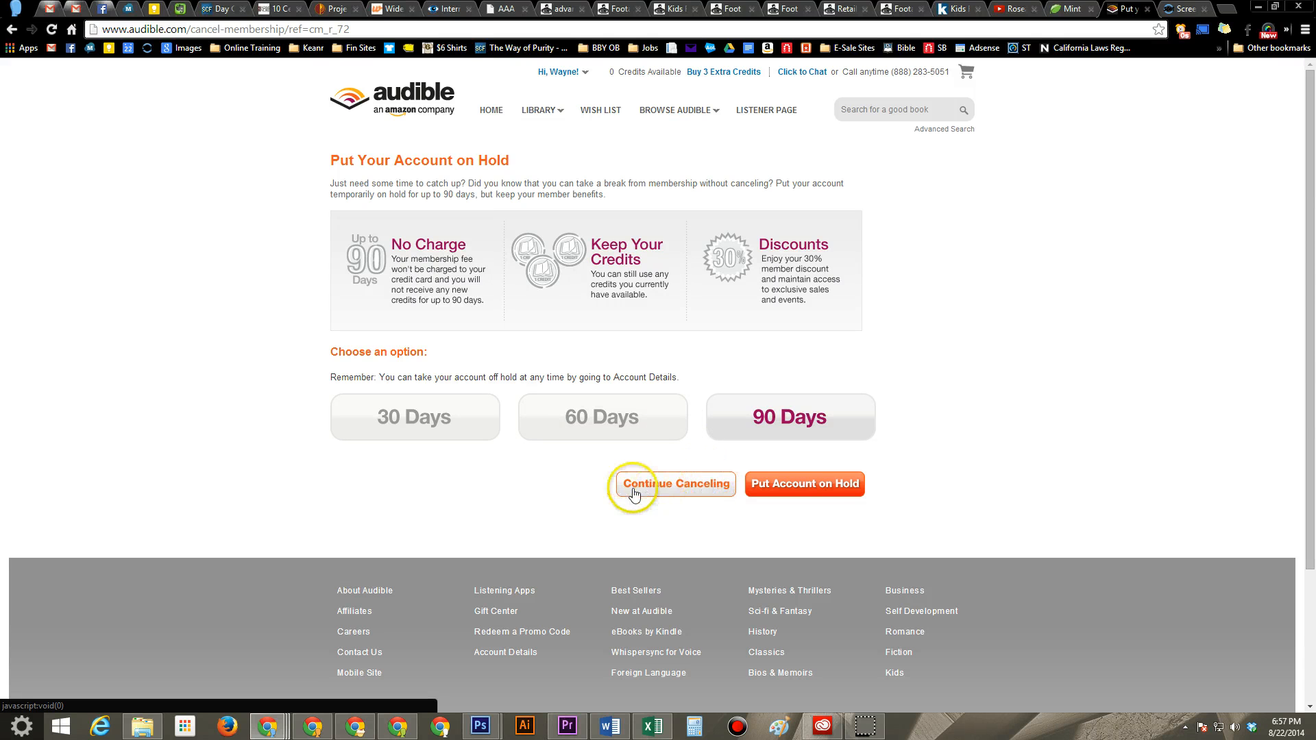
{"action": "mouse_move", "coordinate": [804, 484]}
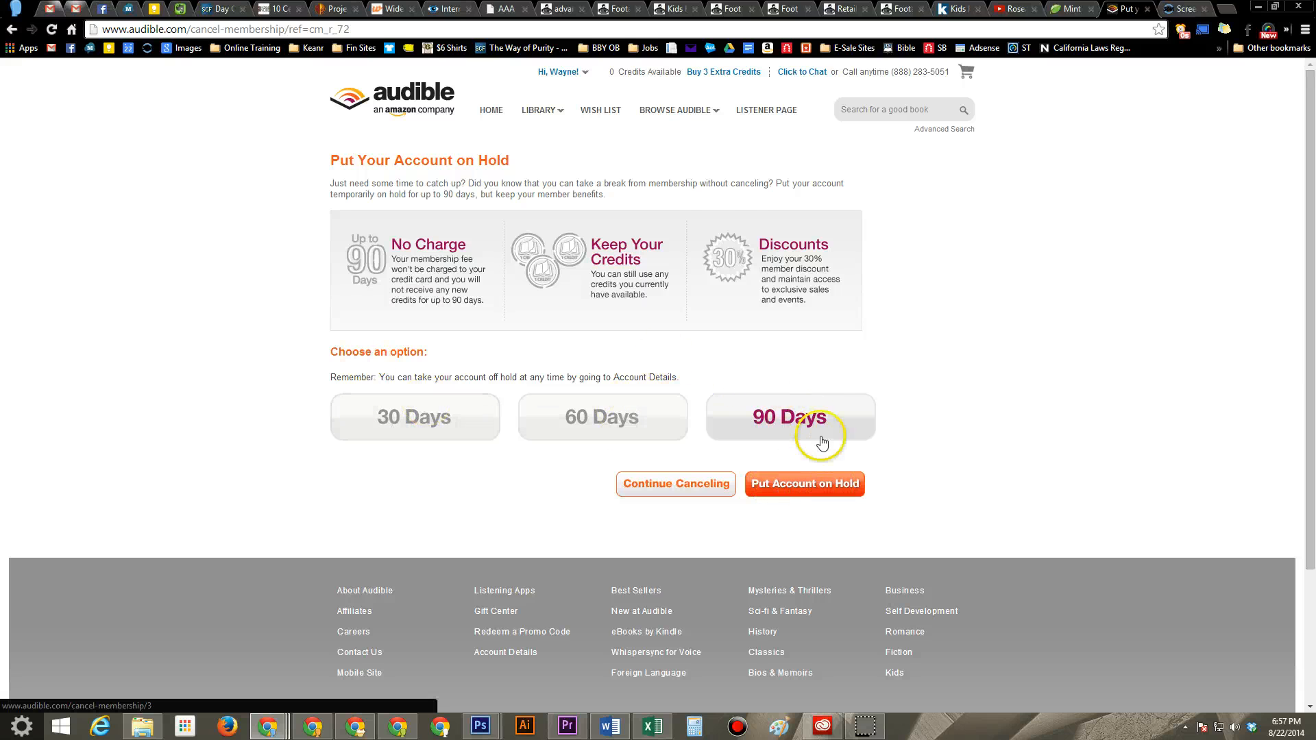
{"action": "mouse_move", "coordinate": [755, 280]}
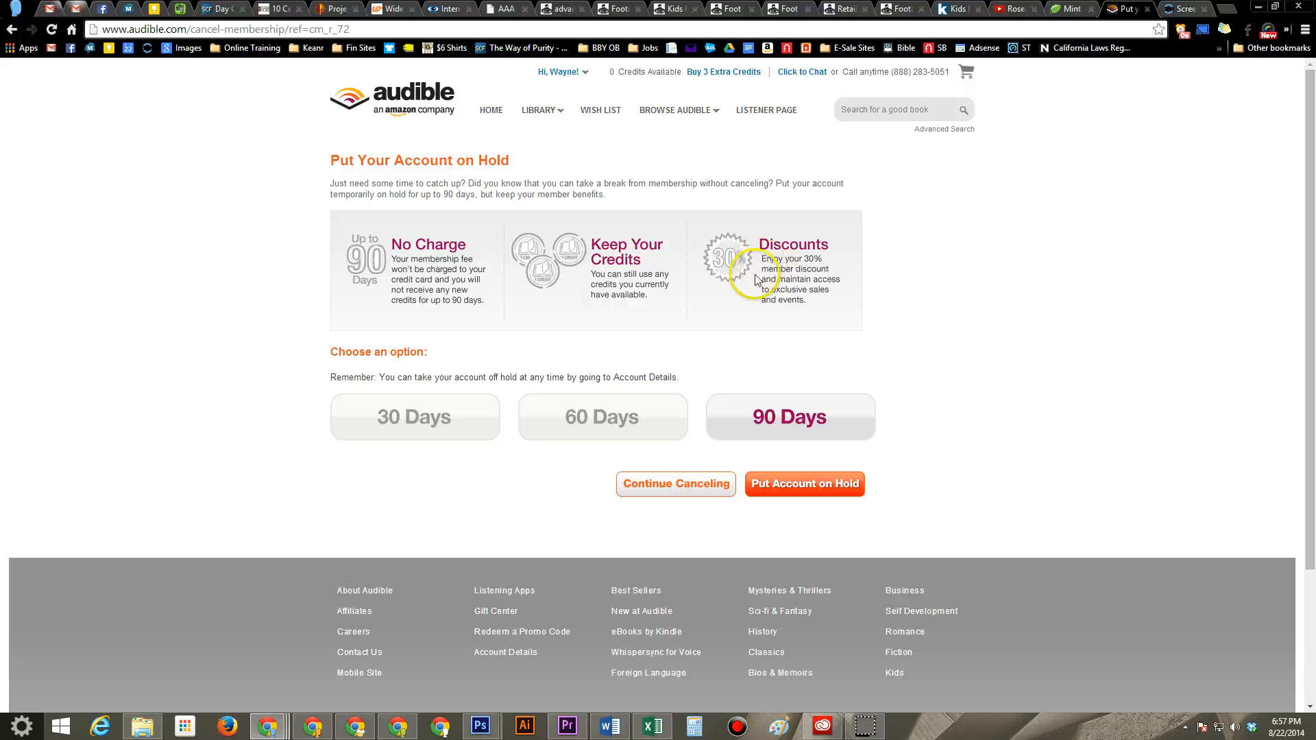
{"action": "mouse_move", "coordinate": [727, 308]}
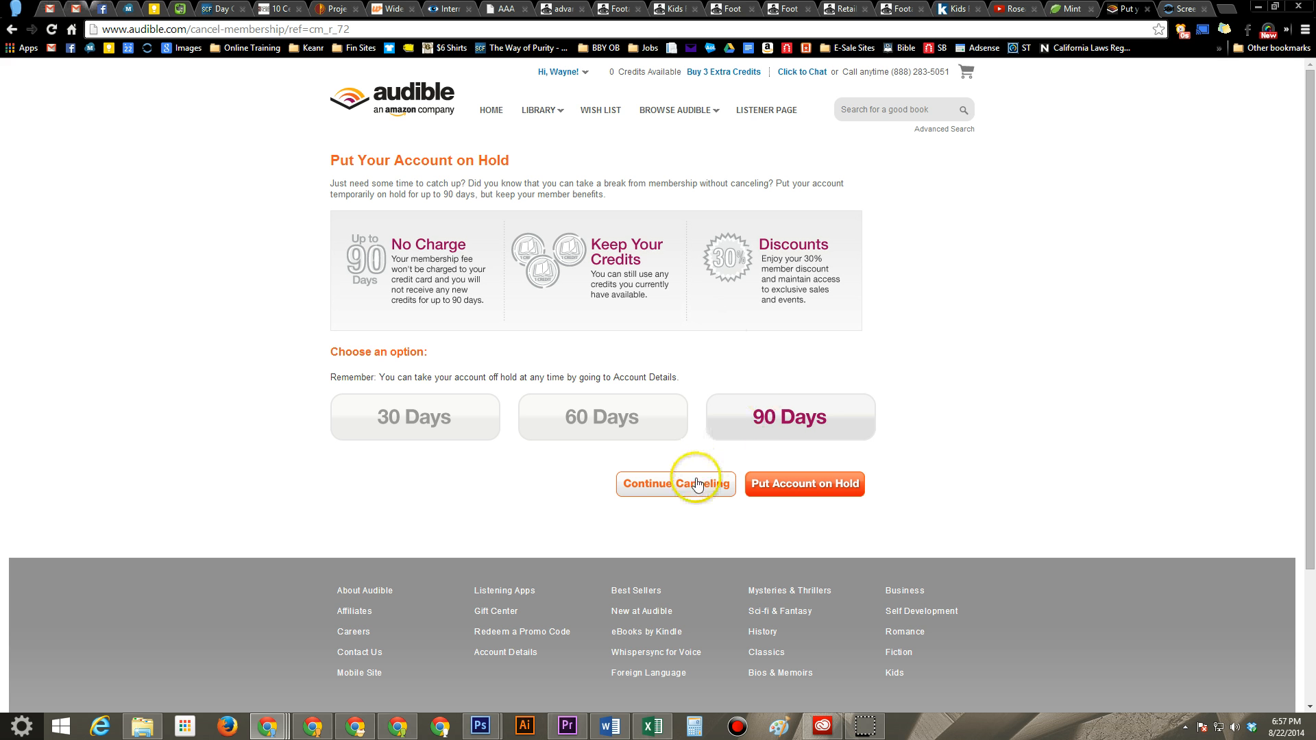
Choose Continue Canceling instead of putting the account on hold
{"action": "left_click", "coordinate": [674, 484]}
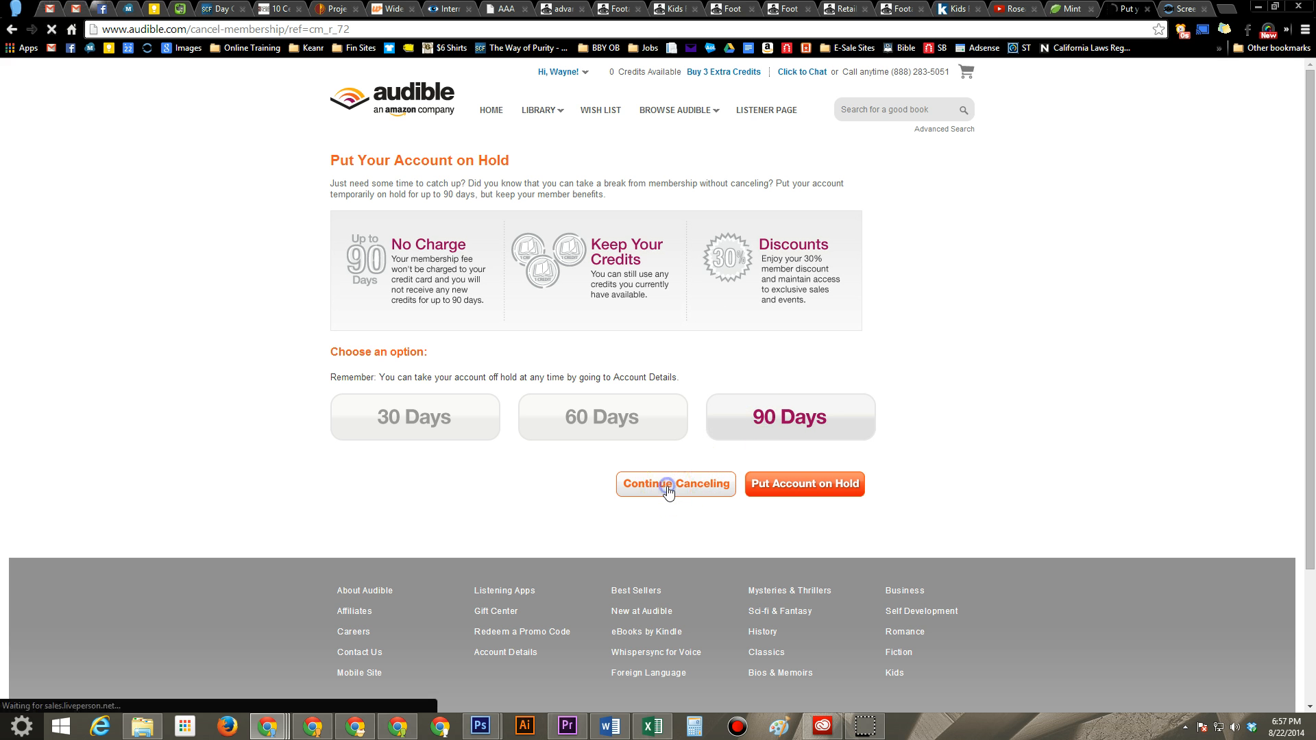
{"action": "left_click", "coordinate": [675, 484]}
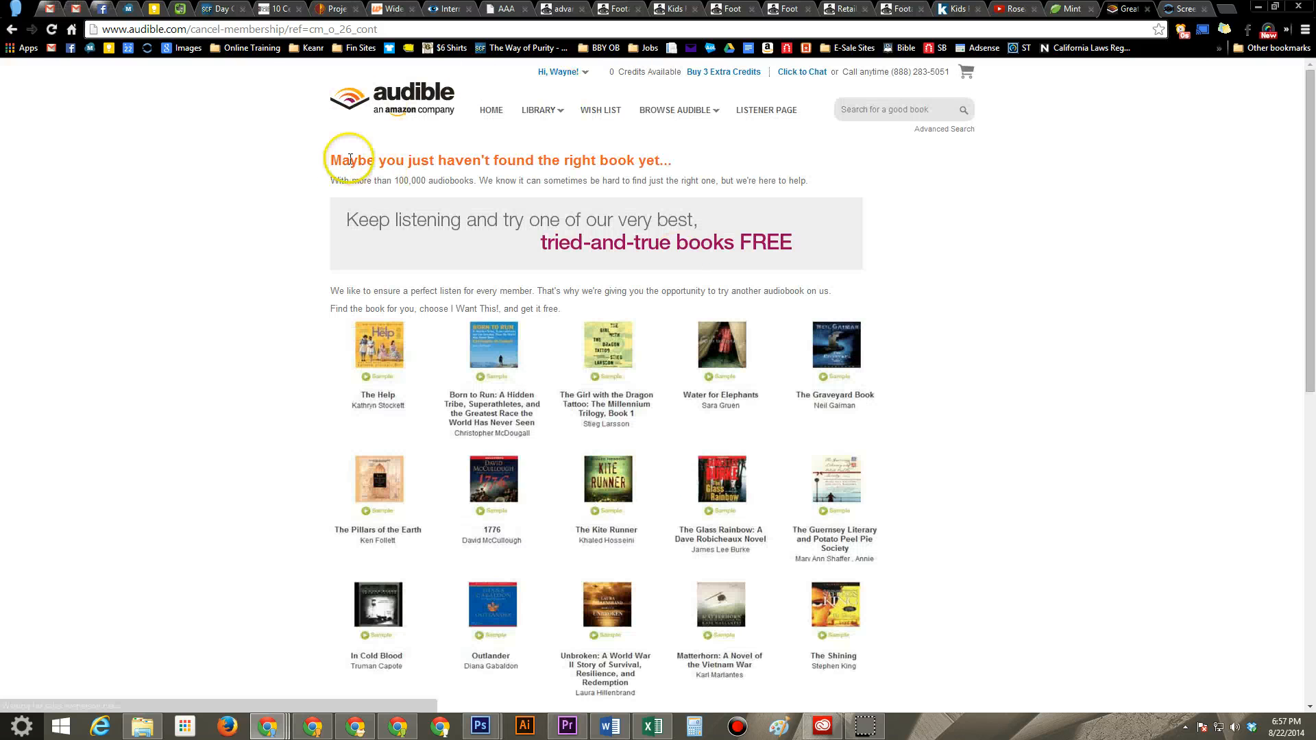
{"action": "mouse_move", "coordinate": [657, 157]}
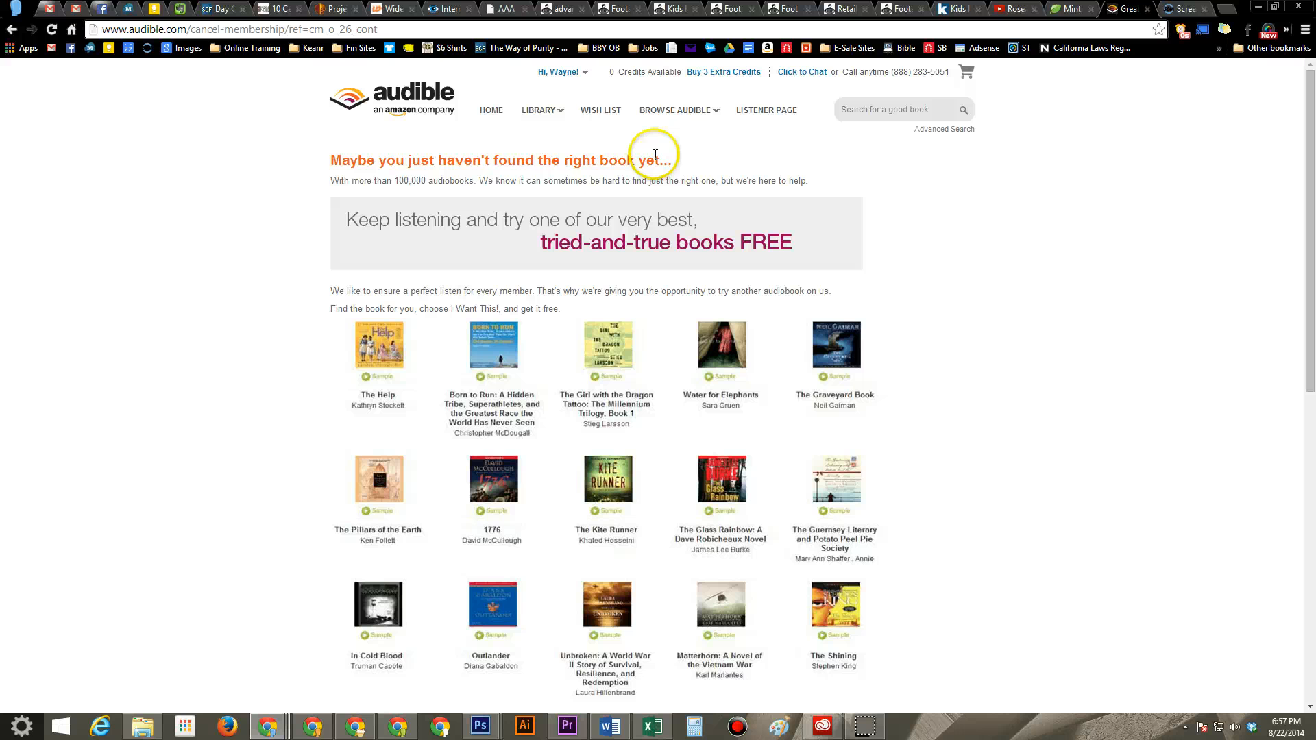
{"action": "mouse_move", "coordinate": [333, 107]}
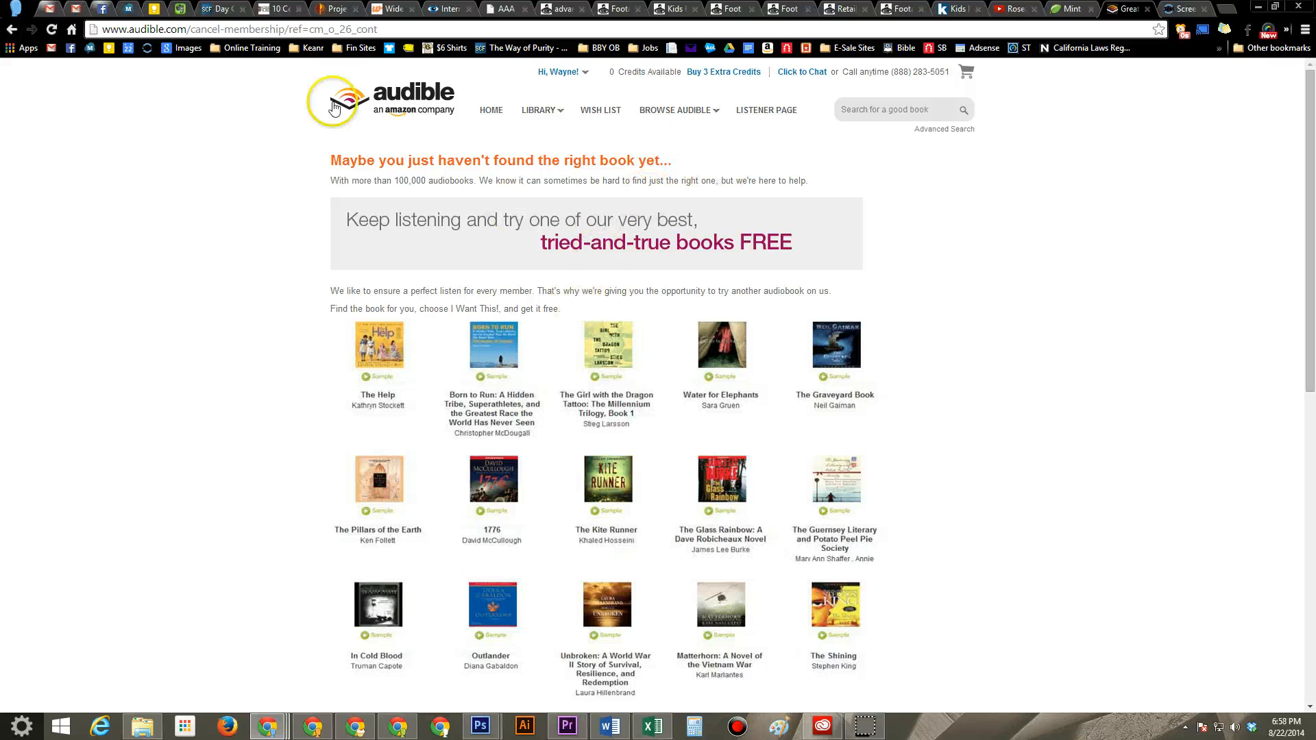
Decline the free audiobook 'I Want This!' offer and continue canceling
{"action": "scroll", "scroll_direction": "down", "scroll_amount": 3}
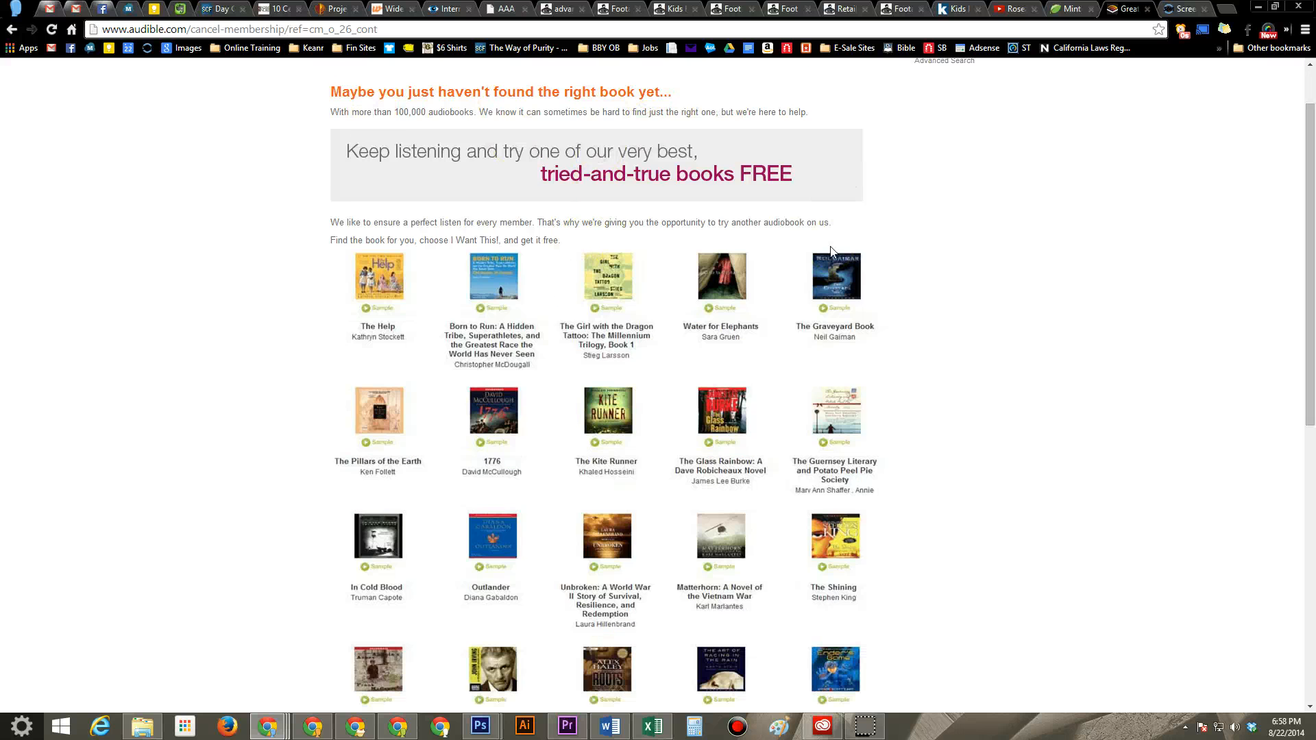
{"action": "scroll", "scroll_direction": "down", "scroll_amount": 3}
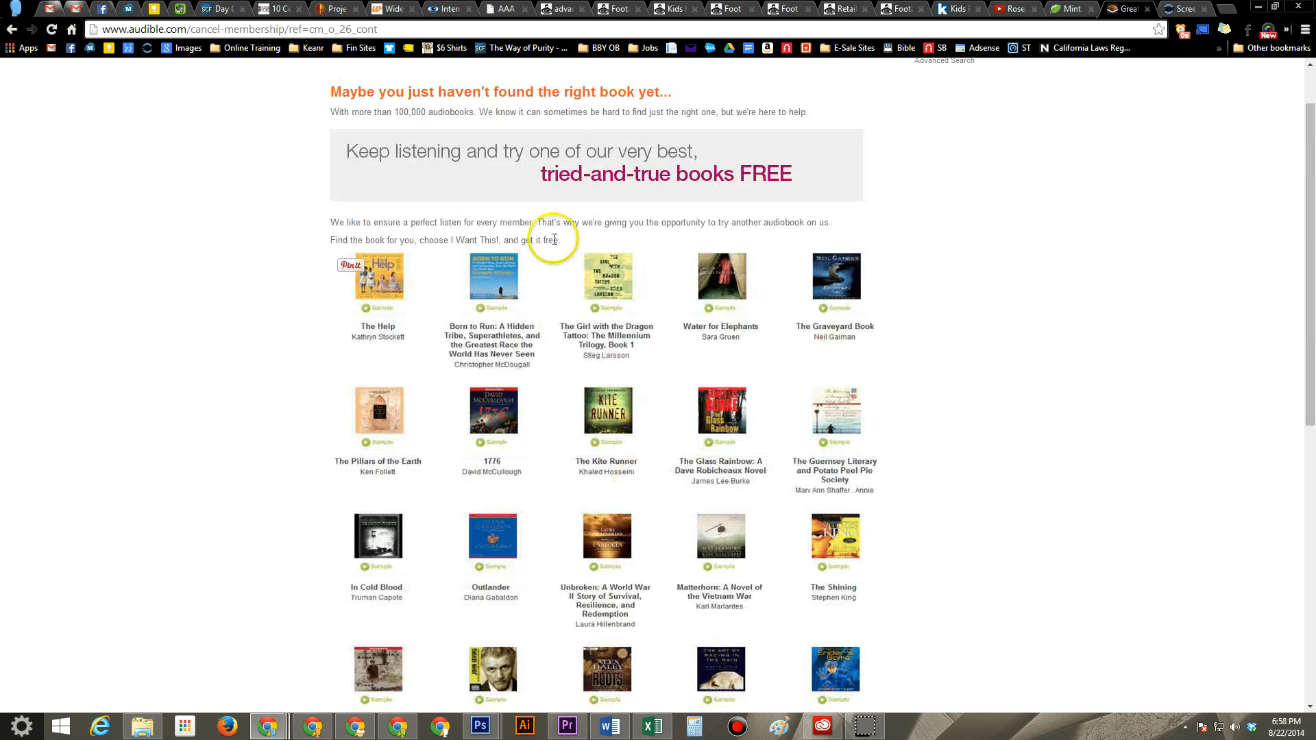
{"action": "mouse_move", "coordinate": [426, 311]}
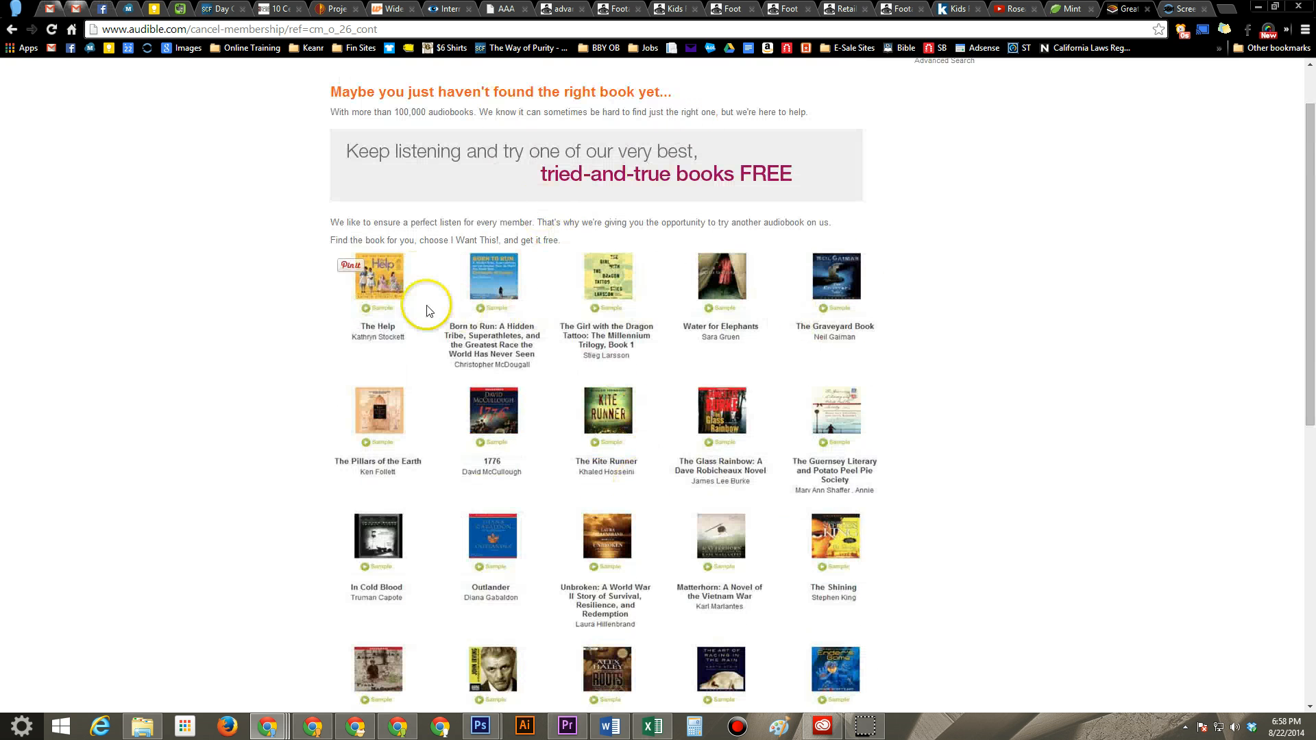
{"action": "scroll", "scroll_direction": "down", "scroll_amount": 3}
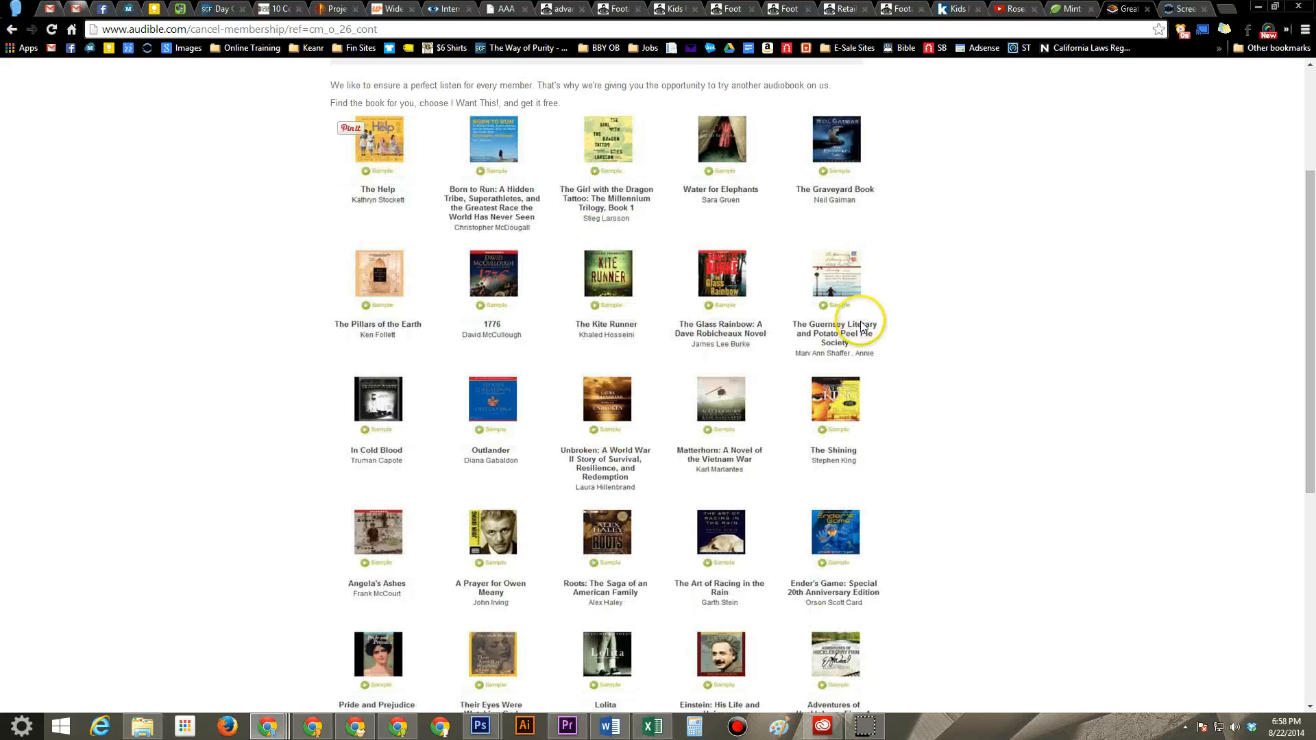
{"action": "scroll", "scroll_direction": "down", "scroll_amount": 3}
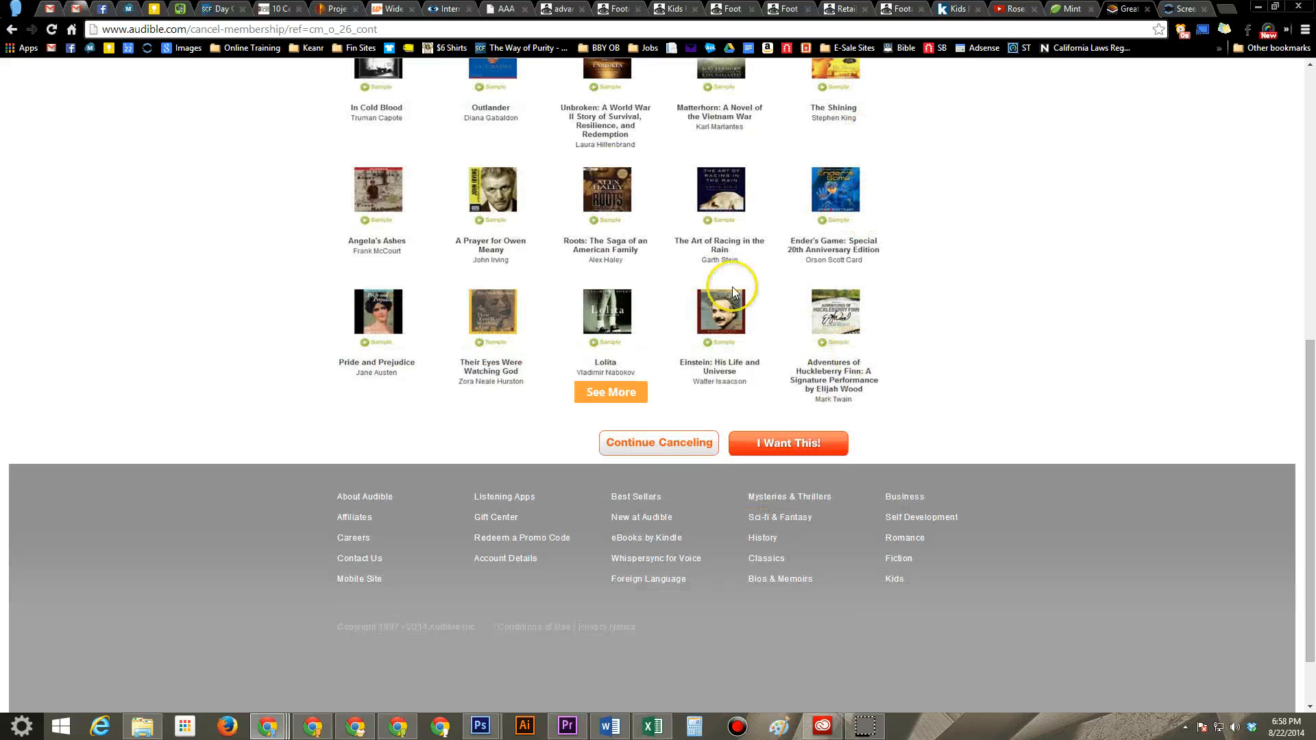
{"action": "left_click", "coordinate": [658, 443]}
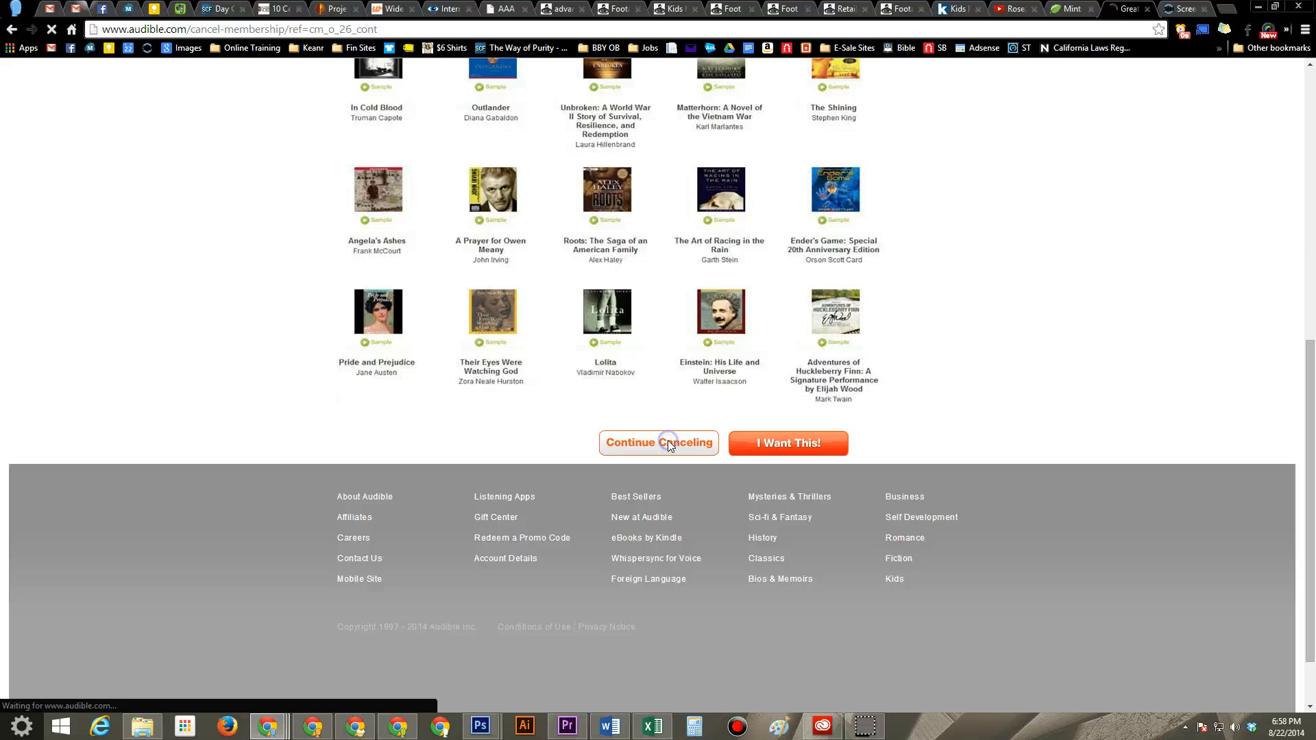
{"action": "left_click", "coordinate": [660, 443]}
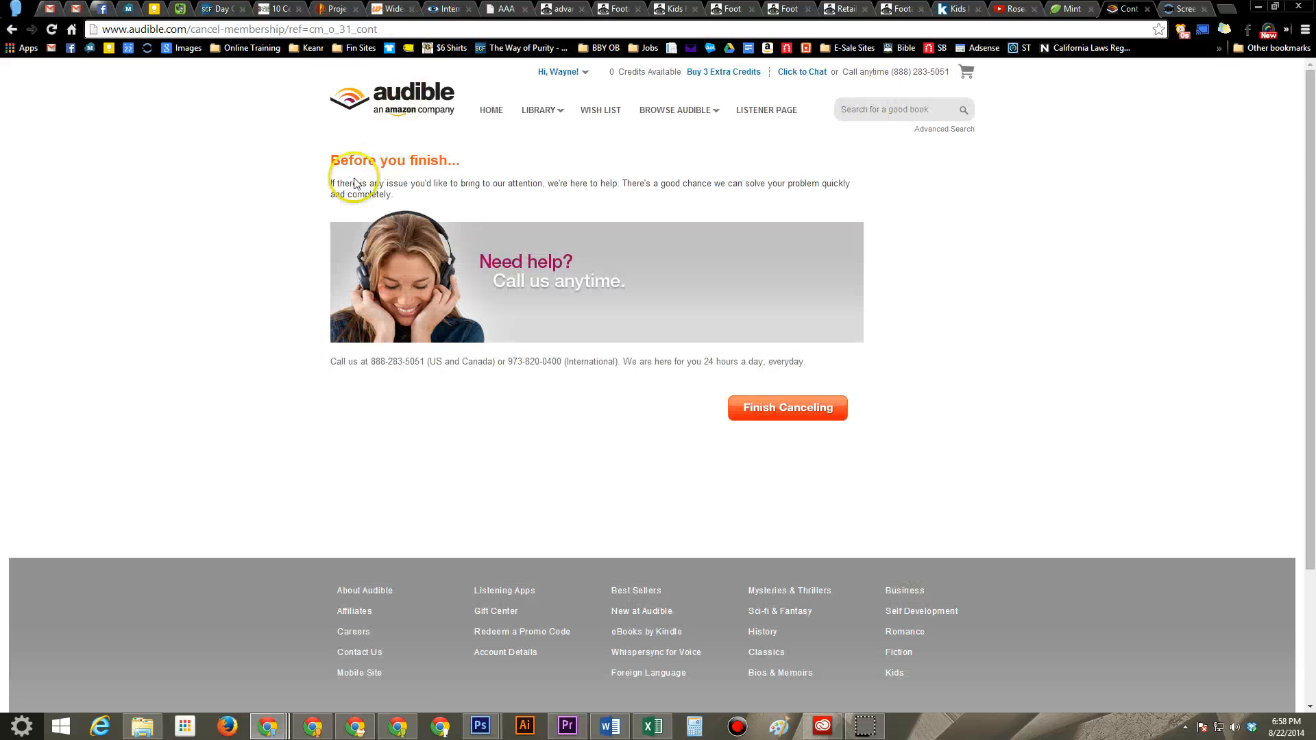
{"action": "mouse_move", "coordinate": [848, 172]}
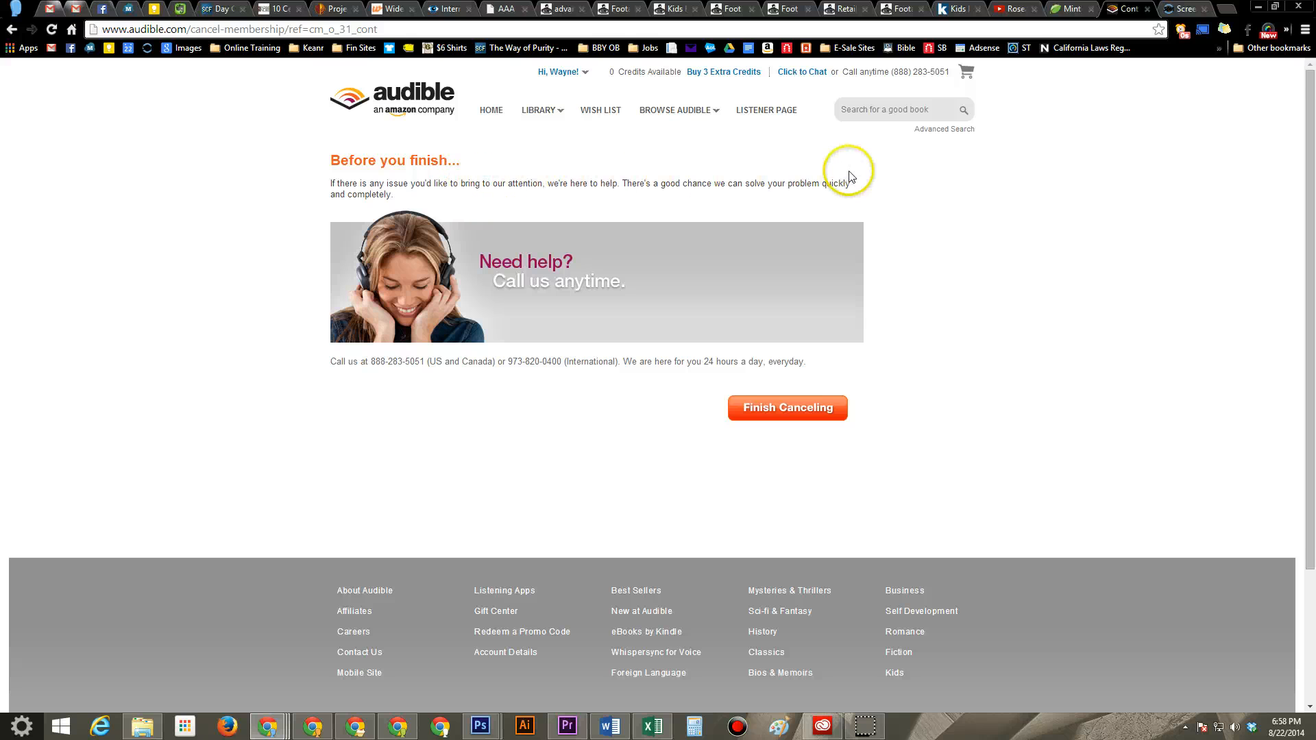
{"action": "mouse_move", "coordinate": [444, 353]}
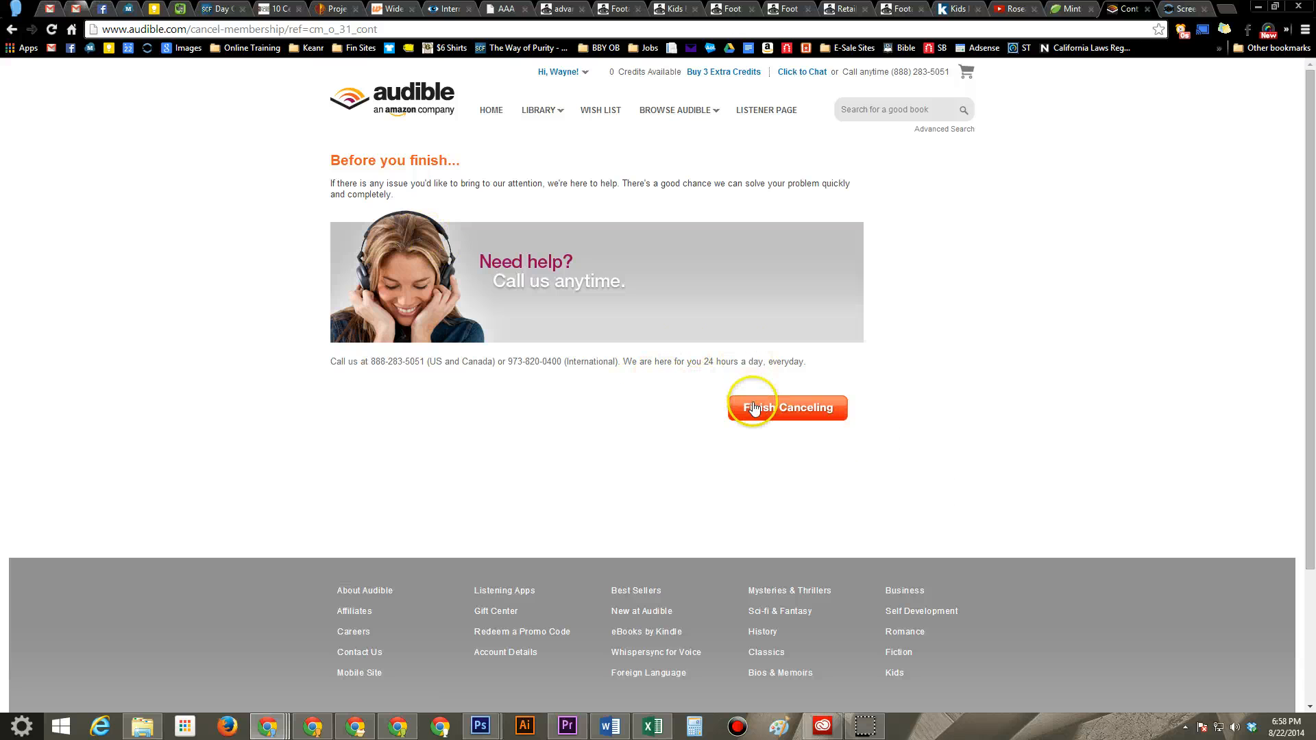
Finish Canceling on the 'Before you finish...' page to reach Cancellation Confirmed
{"action": "left_click", "coordinate": [787, 408]}
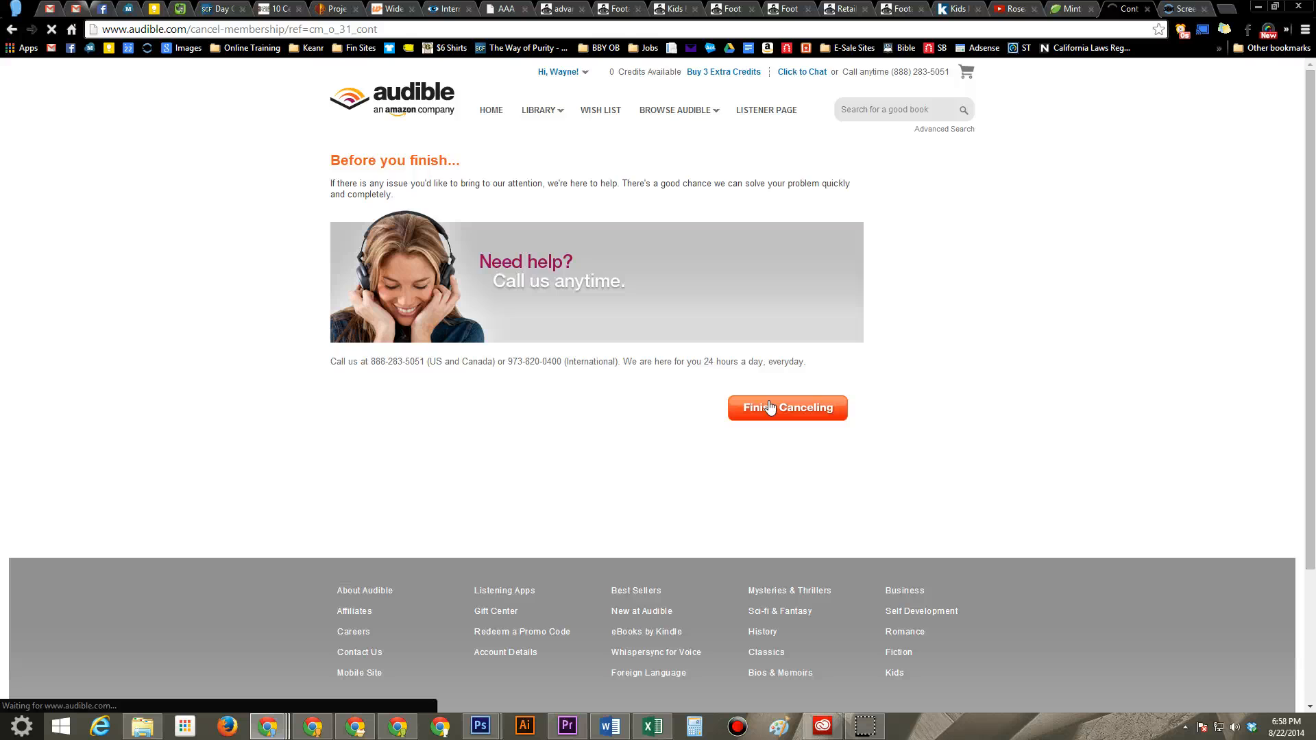
{"action": "left_click", "coordinate": [787, 408]}
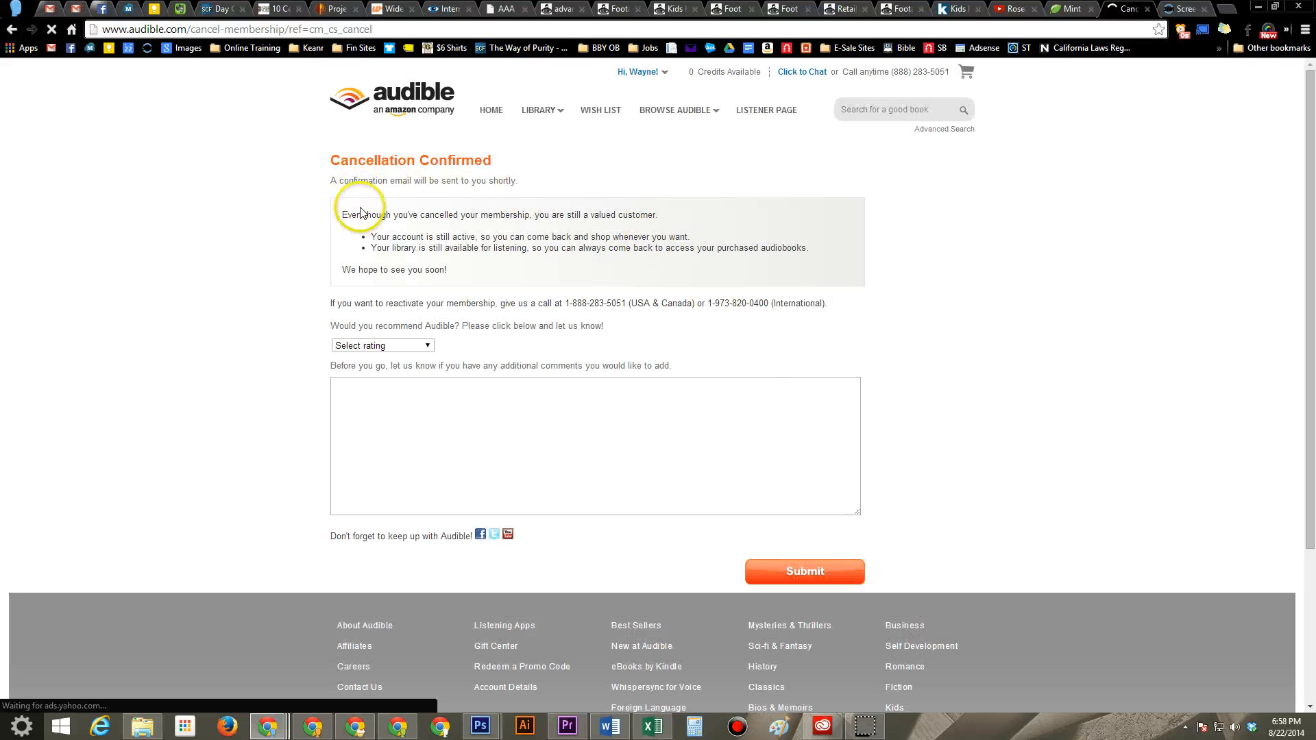
{"action": "mouse_move", "coordinate": [417, 208]}
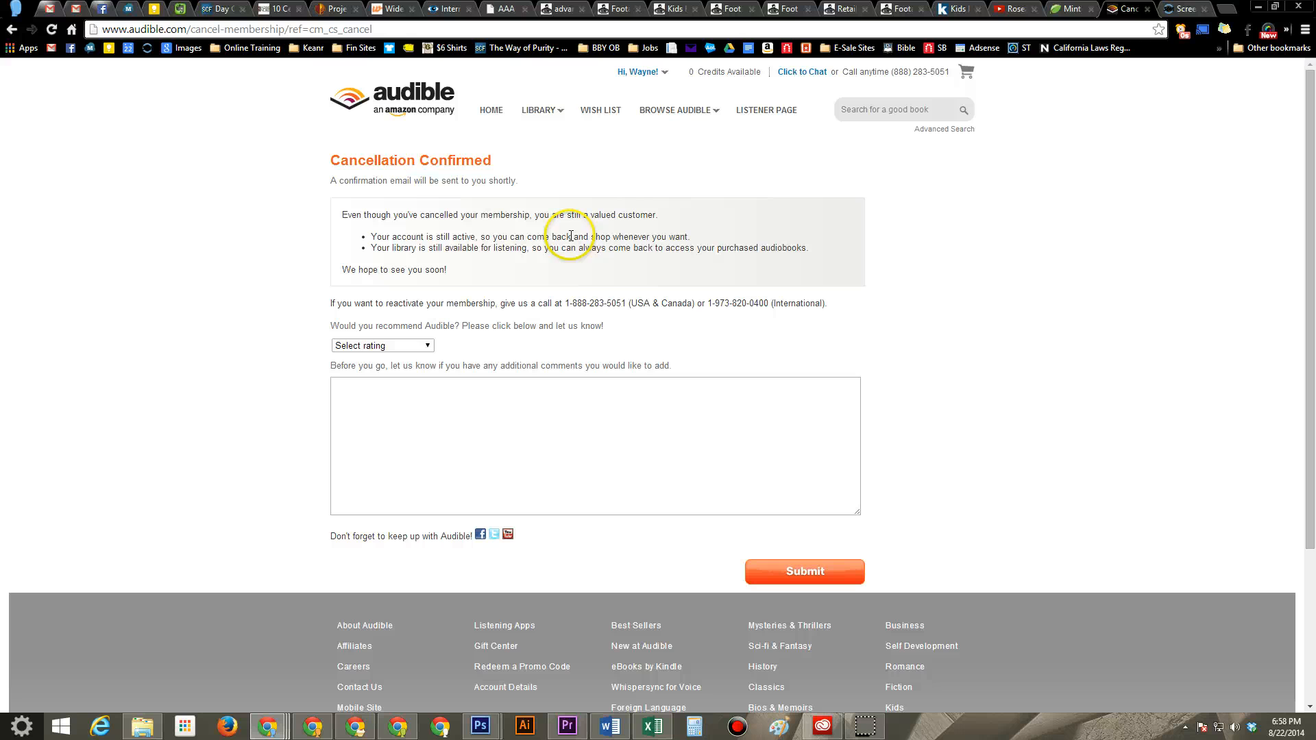
{"action": "mouse_move", "coordinate": [443, 244]}
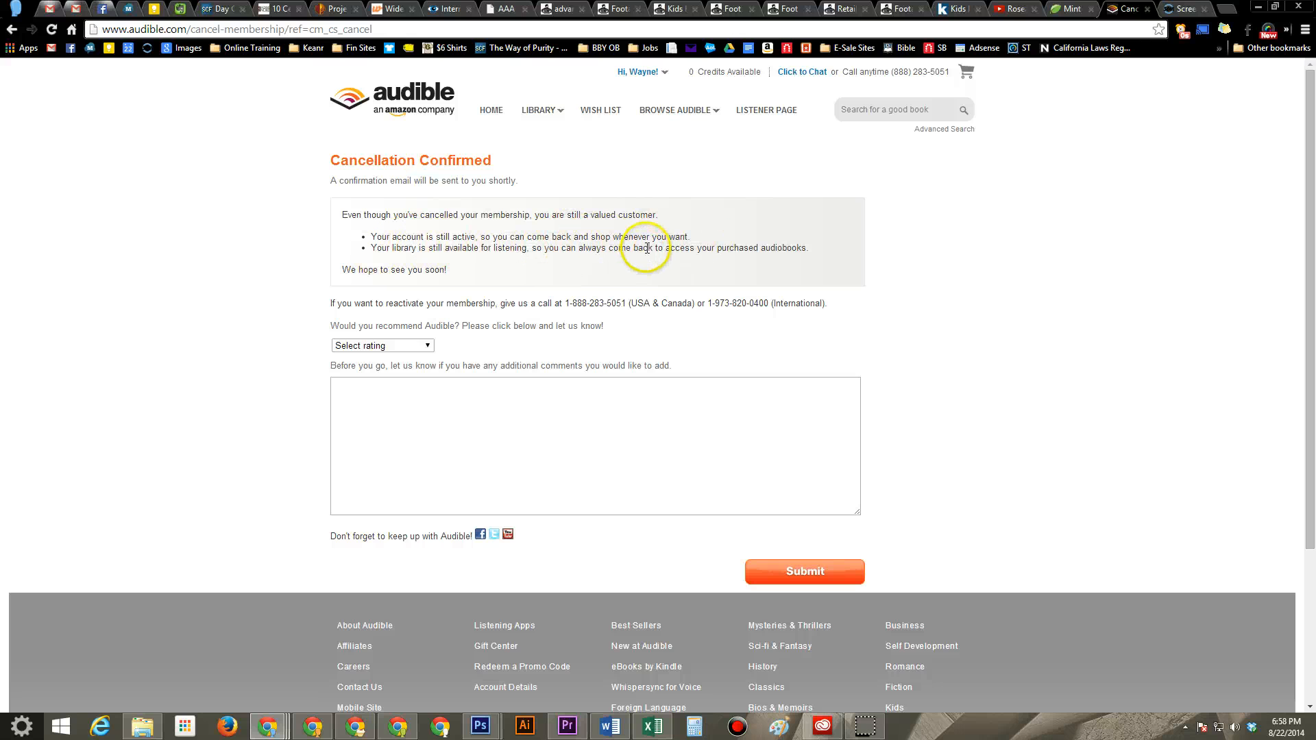
{"action": "mouse_move", "coordinate": [529, 259]}
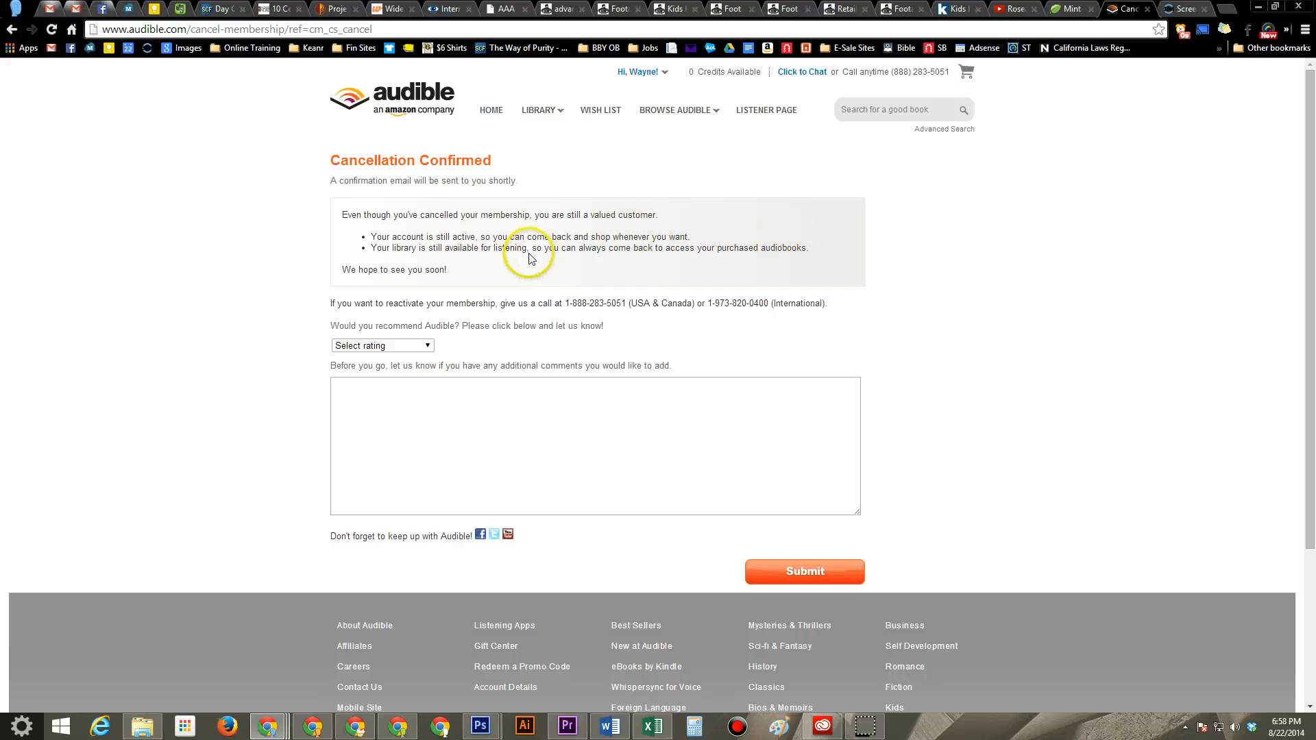